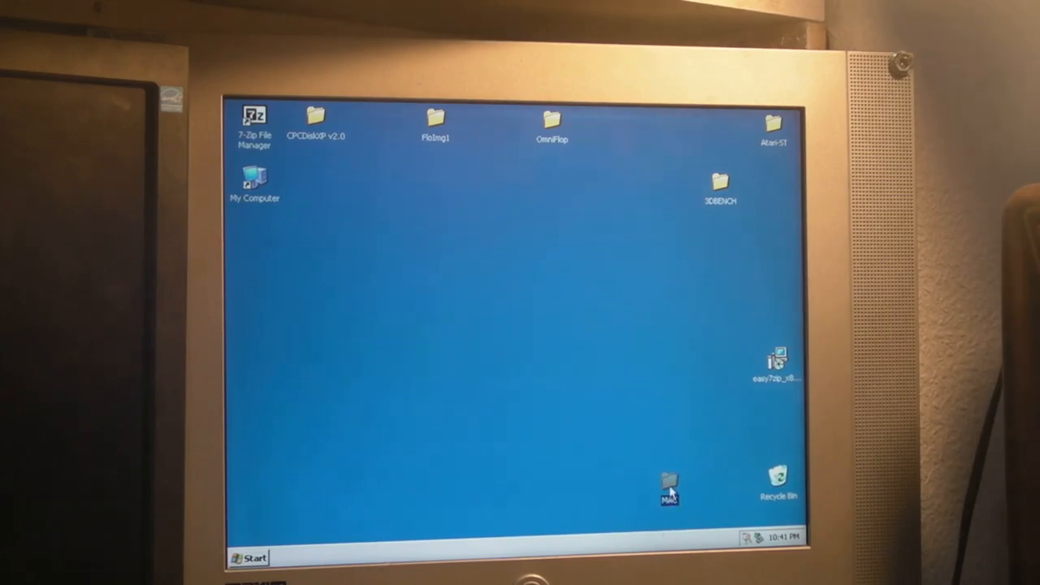
Step: Open the MAC folder on the desktop to browse the Macintosh disk images
{"action": "double_click", "coordinate": [667, 488]}
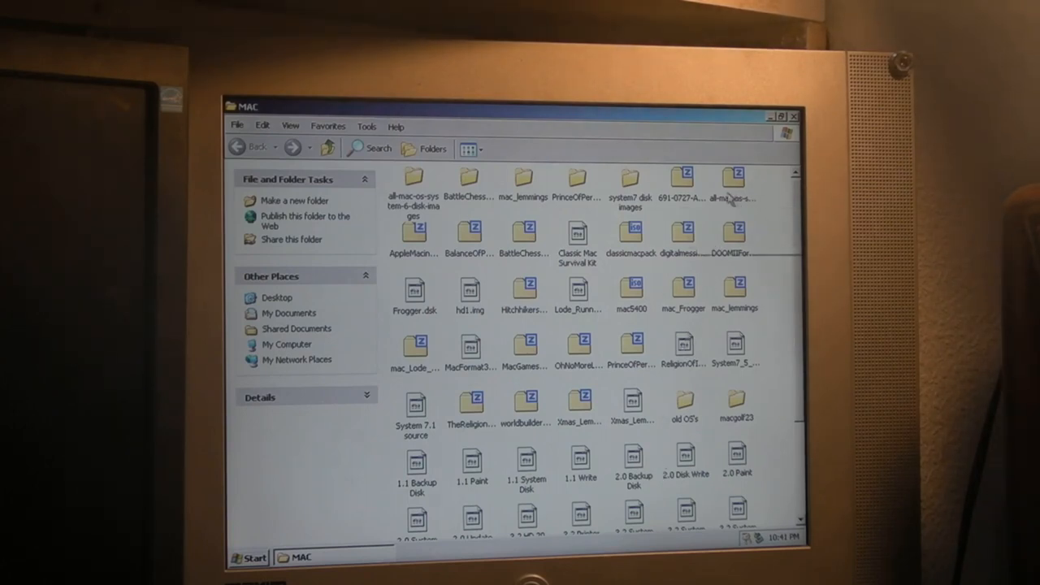
{"action": "left_click", "coordinate": [630, 182]}
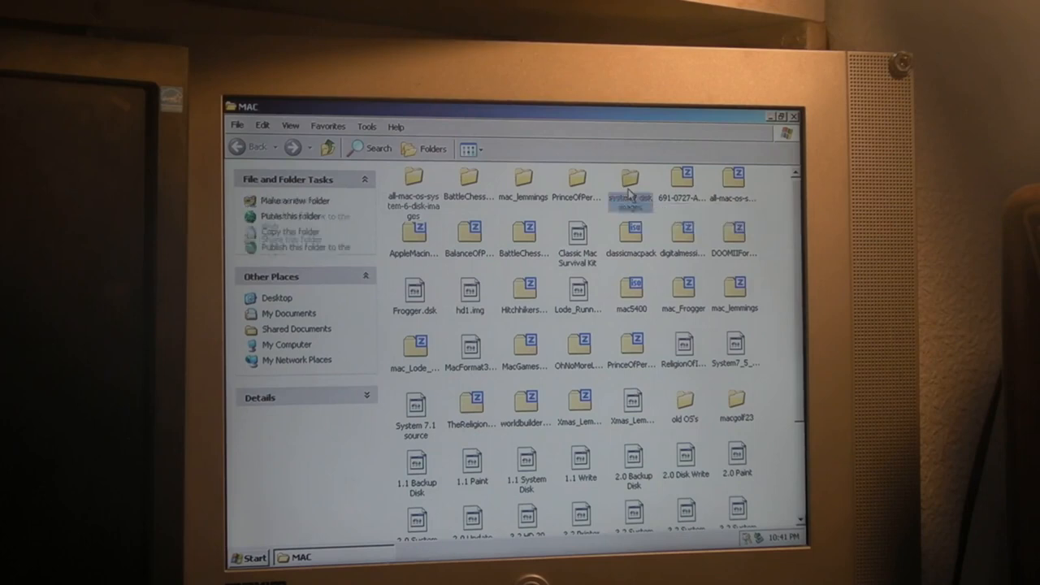
{"action": "double_click", "coordinate": [630, 183]}
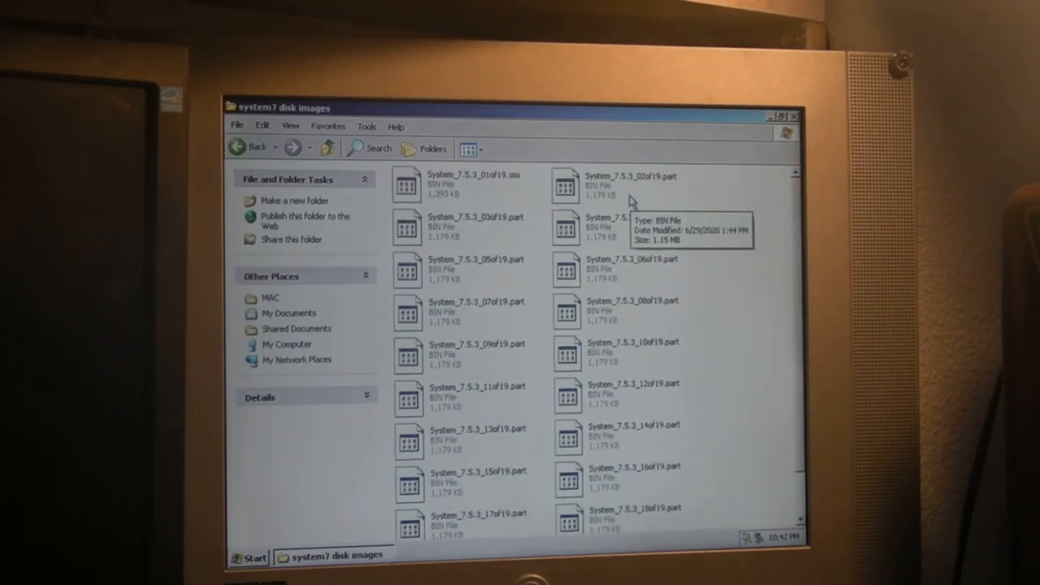
{"action": "mouse_move", "coordinate": [370, 124]}
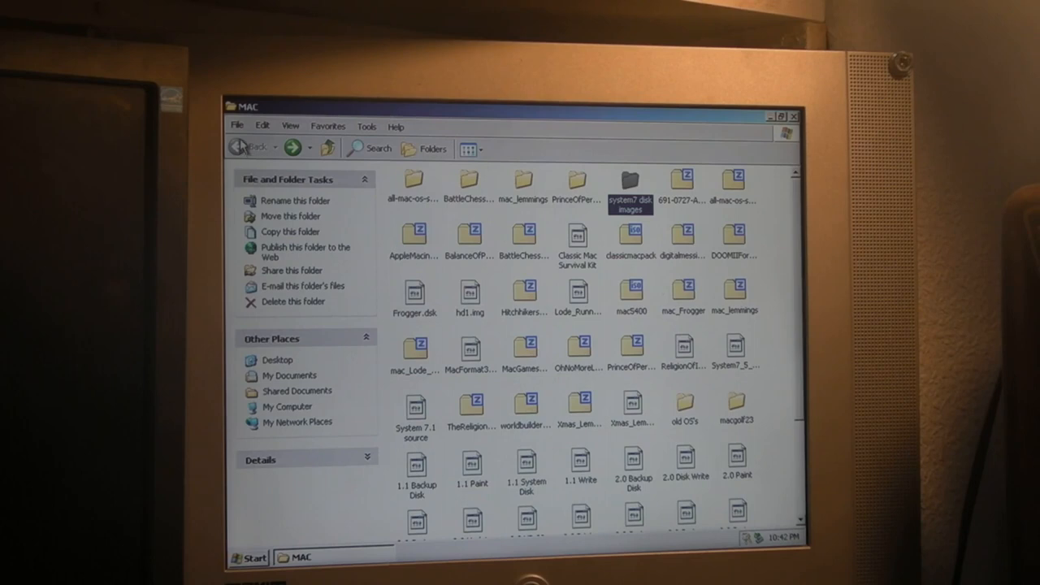
{"action": "scroll", "scroll_direction": "down", "scroll_amount": 3}
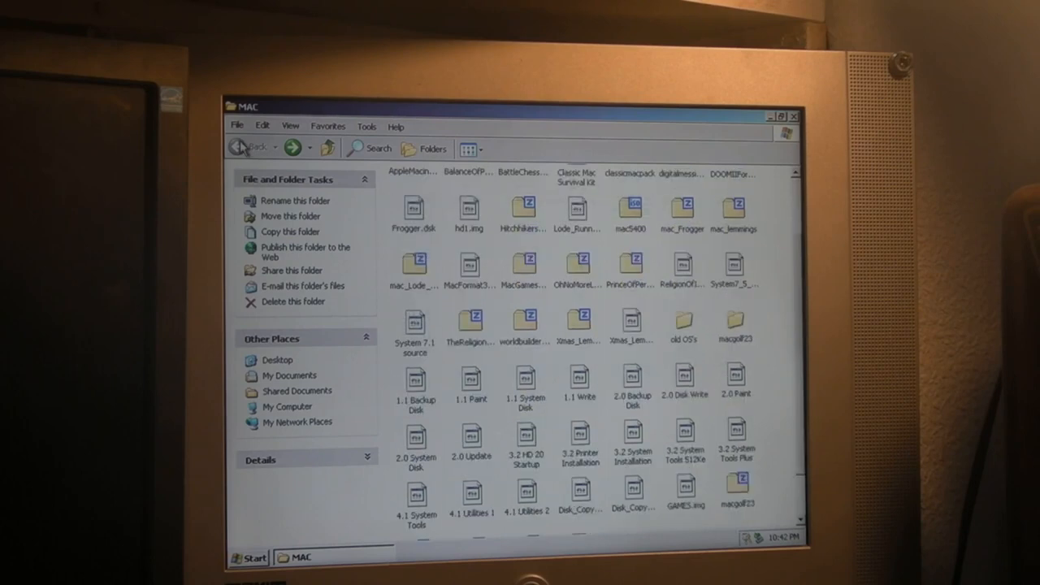
{"action": "scroll", "scroll_direction": "down", "scroll_amount": 3}
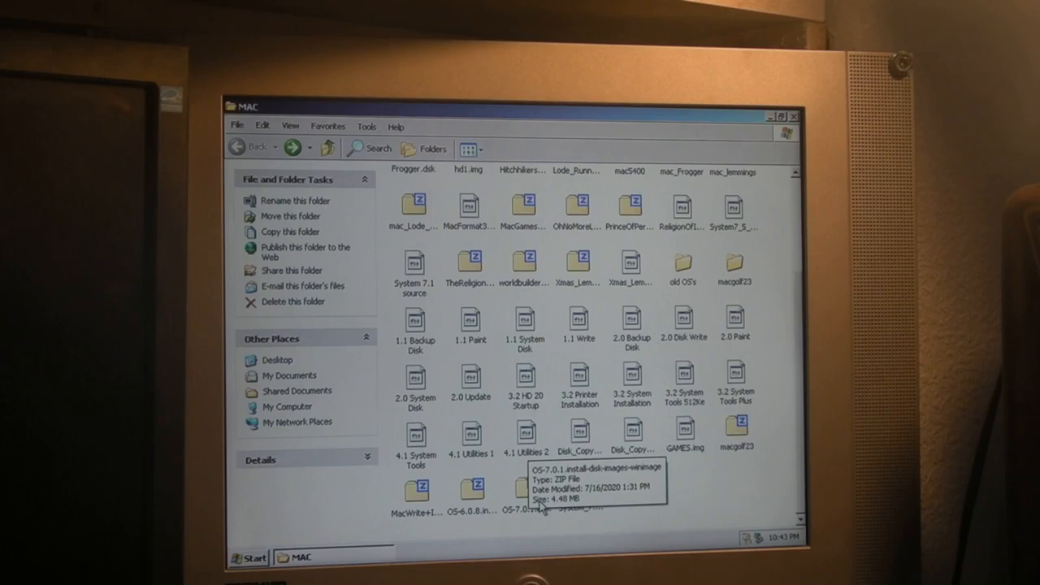
{"action": "mouse_move", "coordinate": [543, 507]}
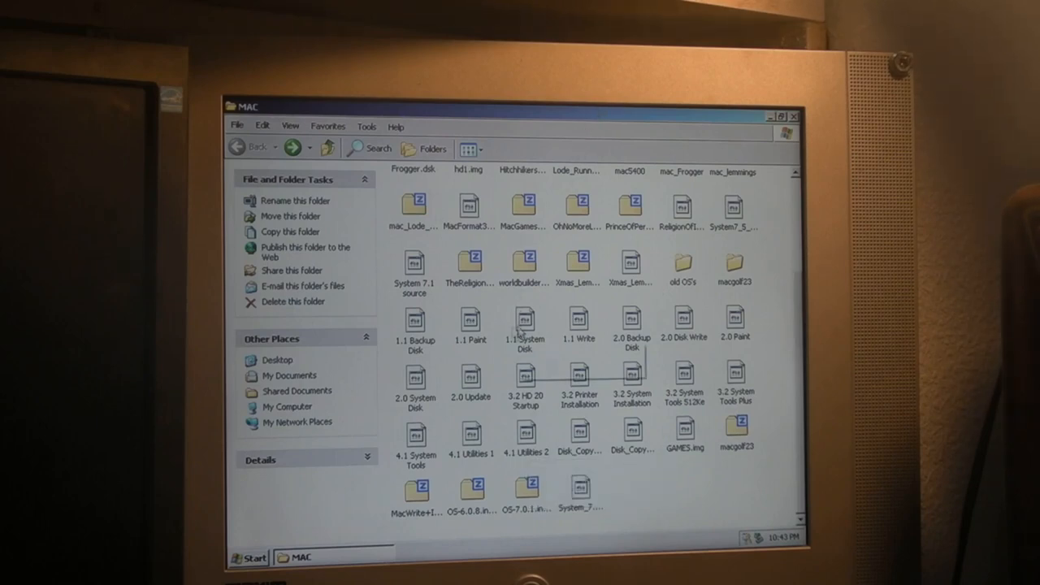
{"action": "mouse_move", "coordinate": [526, 325]}
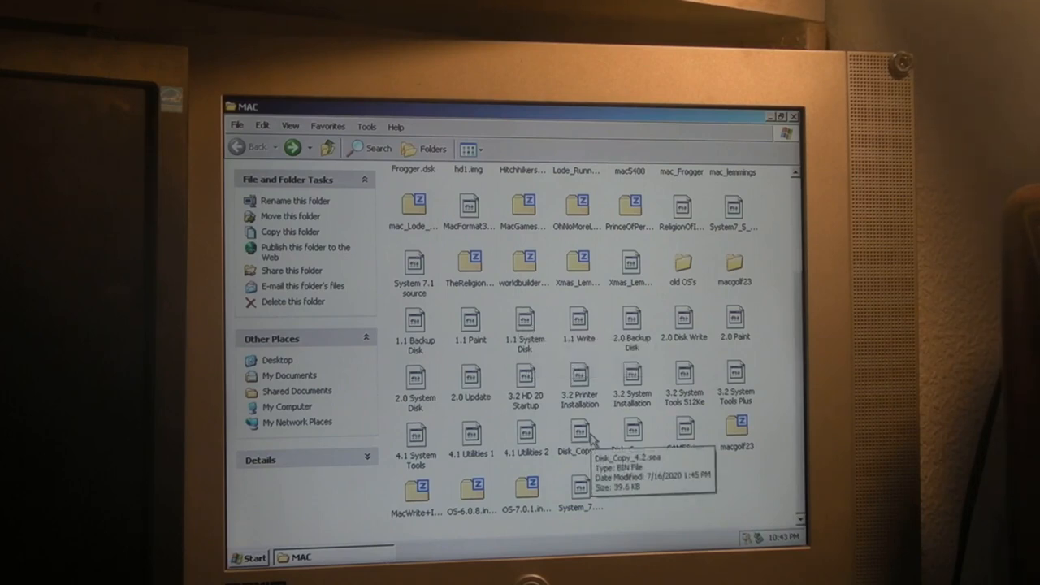
{"action": "mouse_move", "coordinate": [592, 439]}
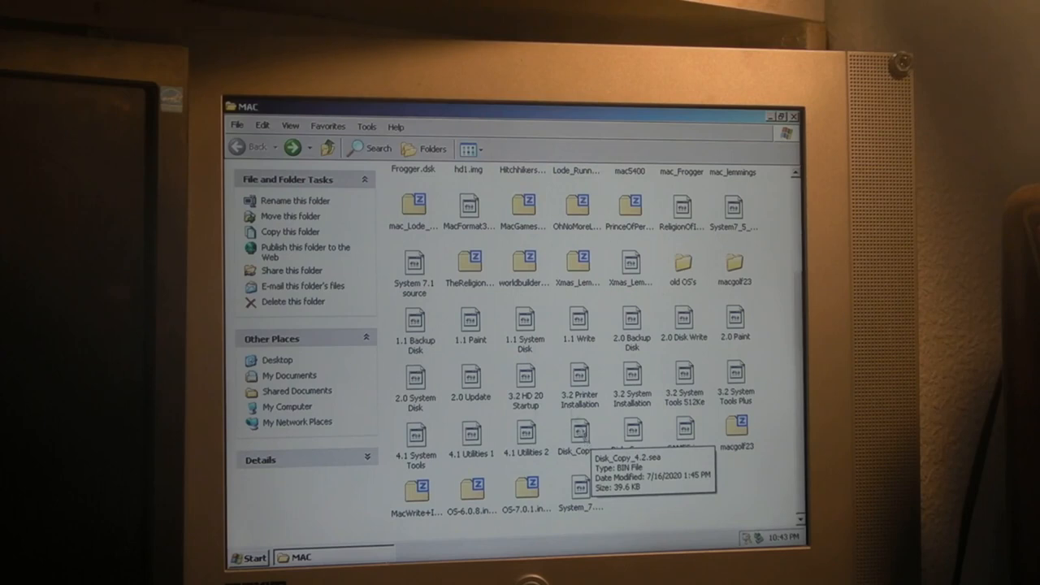
{"action": "mouse_move", "coordinate": [496, 321]}
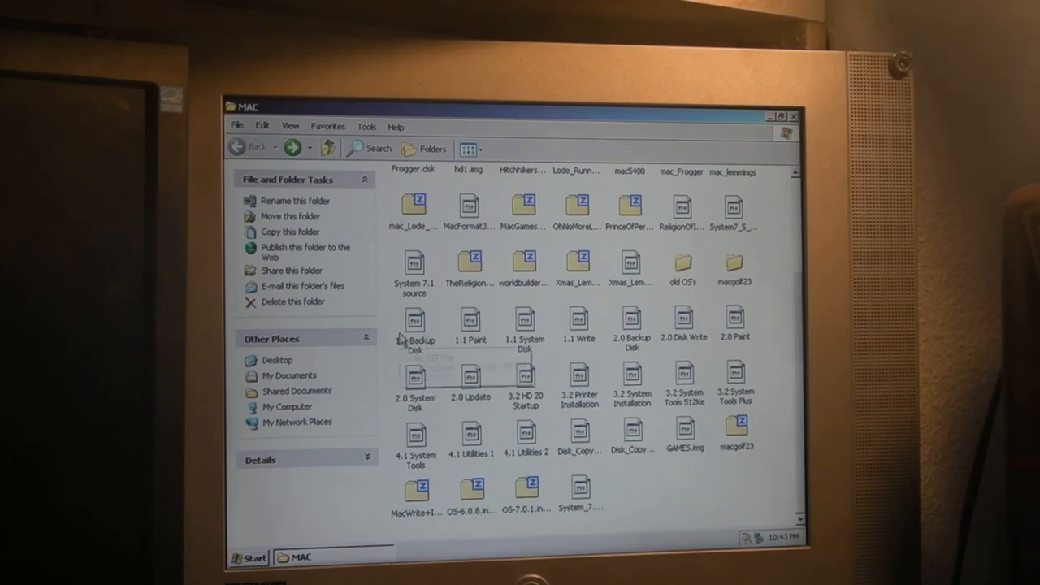
{"action": "mouse_move", "coordinate": [427, 337]}
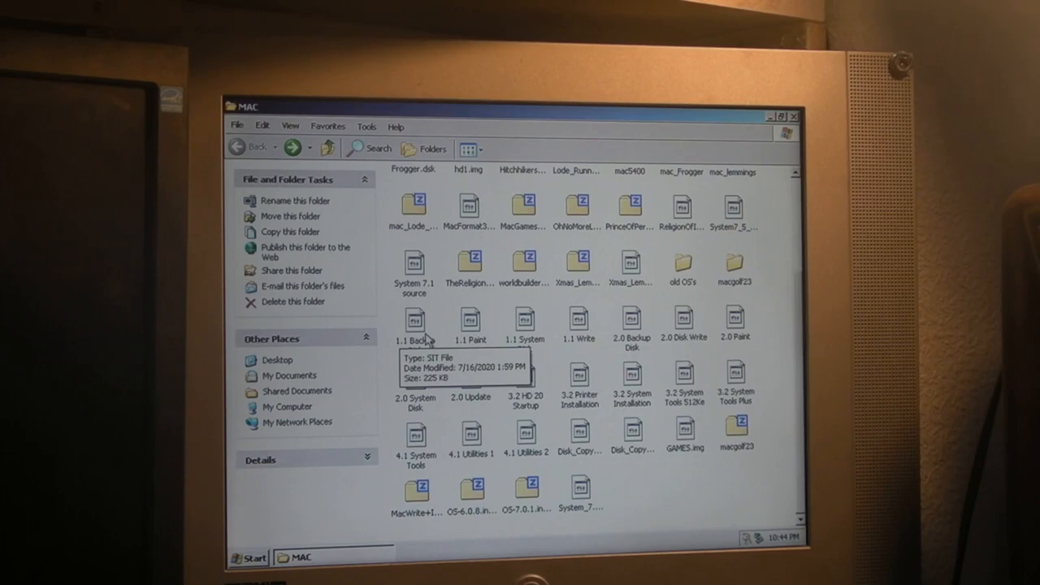
{"action": "mouse_move", "coordinate": [642, 479]}
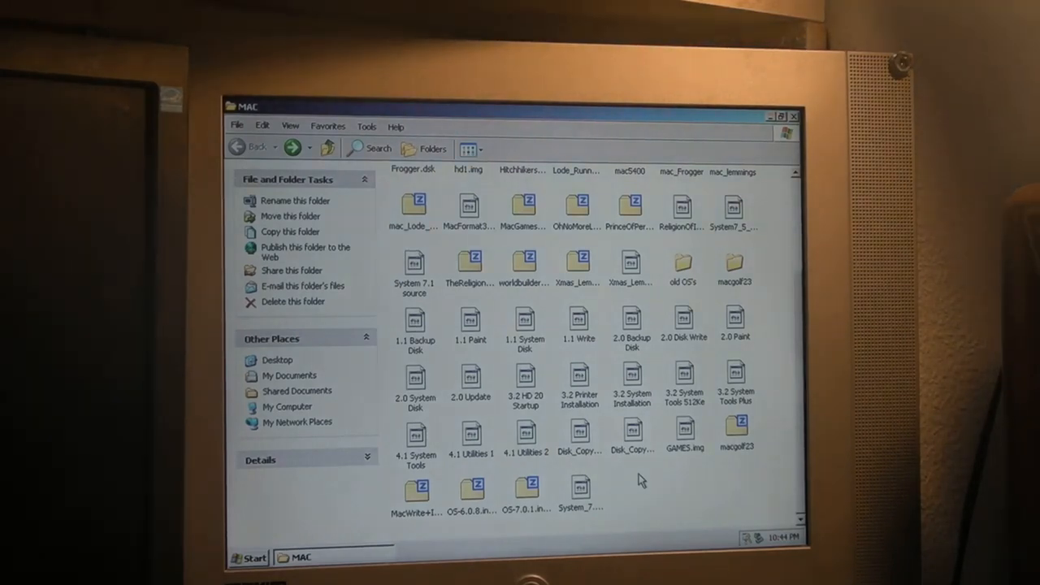
{"action": "mouse_move", "coordinate": [662, 394]}
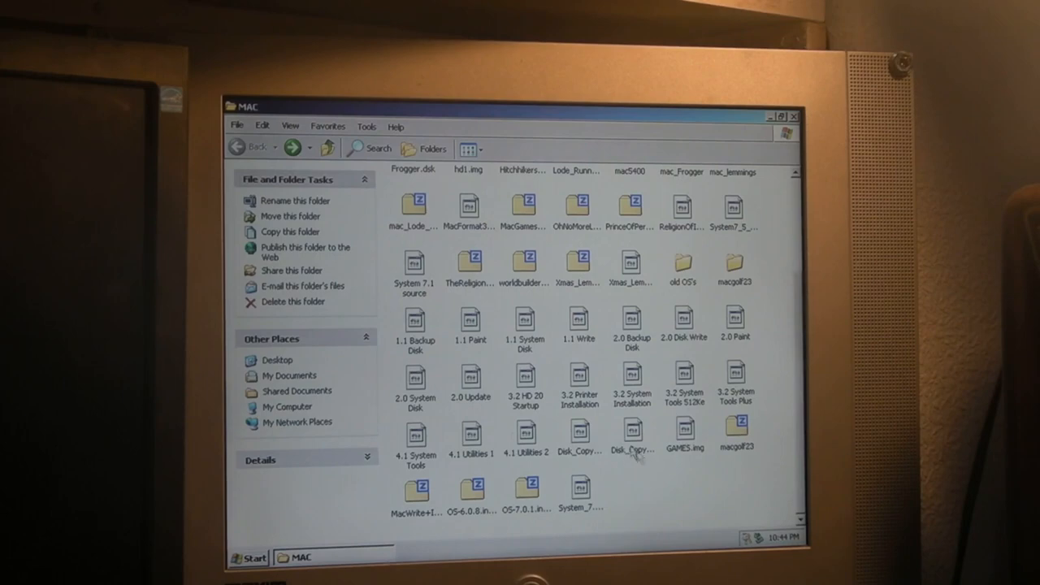
Step: Minimize the MAC folder window and open the desktop OmniFlop folder
{"action": "scroll", "scroll_direction": "up", "scroll_amount": 3}
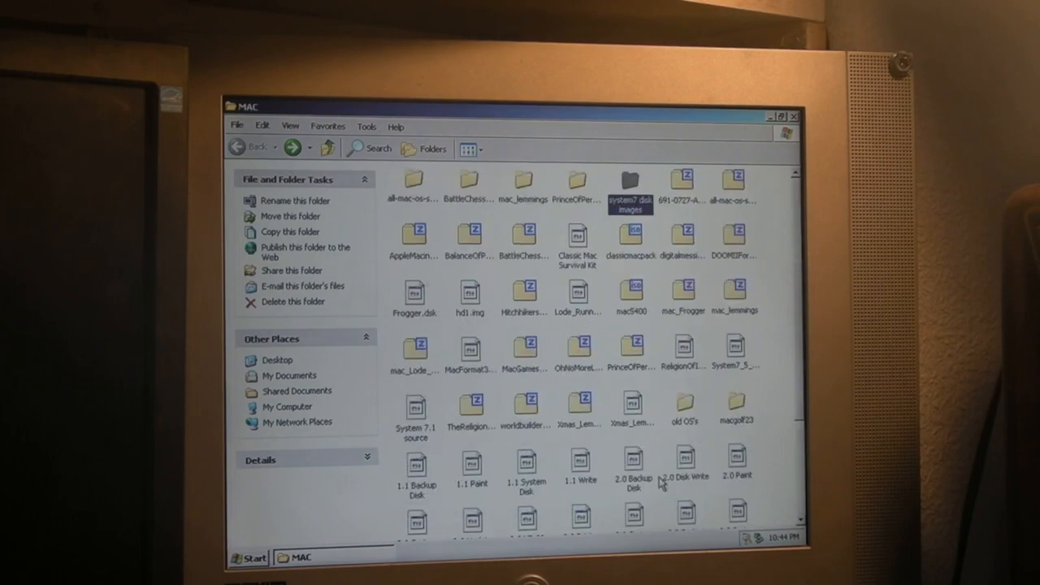
{"action": "mouse_move", "coordinate": [579, 299]}
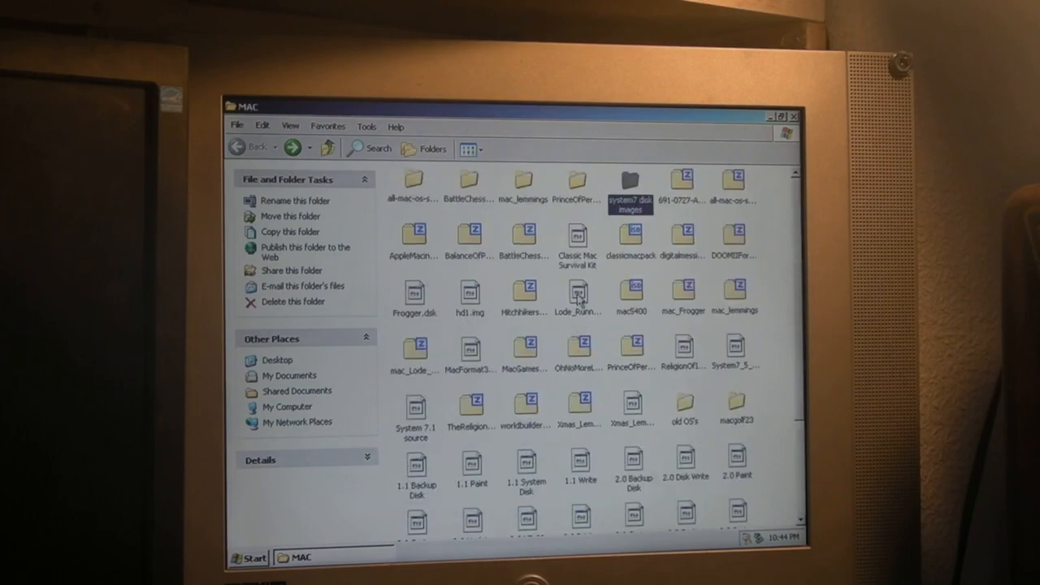
{"action": "mouse_move", "coordinate": [579, 292]}
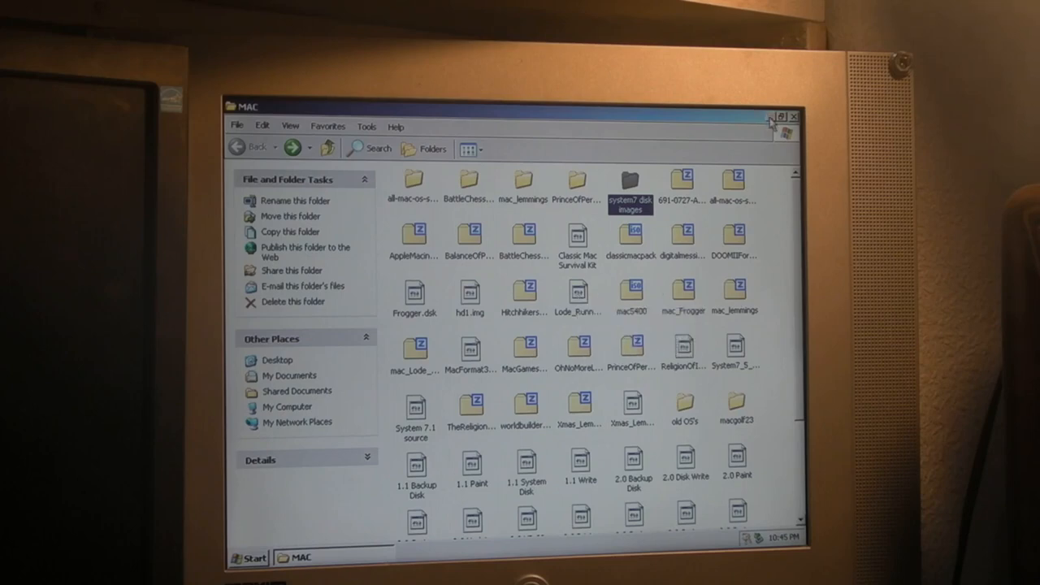
{"action": "left_click", "coordinate": [770, 116]}
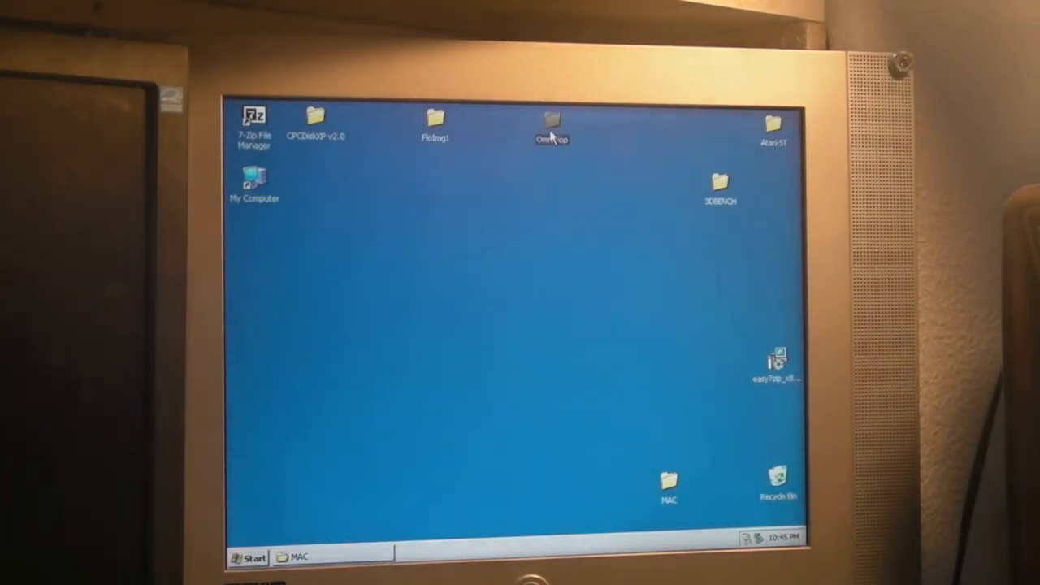
{"action": "double_click", "coordinate": [551, 122]}
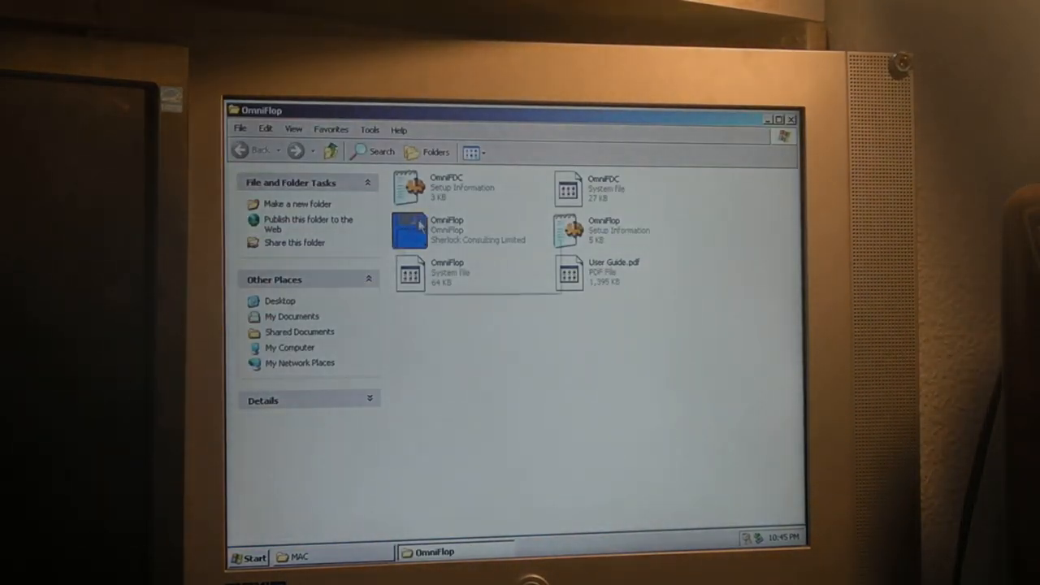
Step: Launch the OmniFlop wizard for drive B with formats filtered to only Apple (Macintosh 1.44MB HD HFS)
{"action": "double_click", "coordinate": [446, 230]}
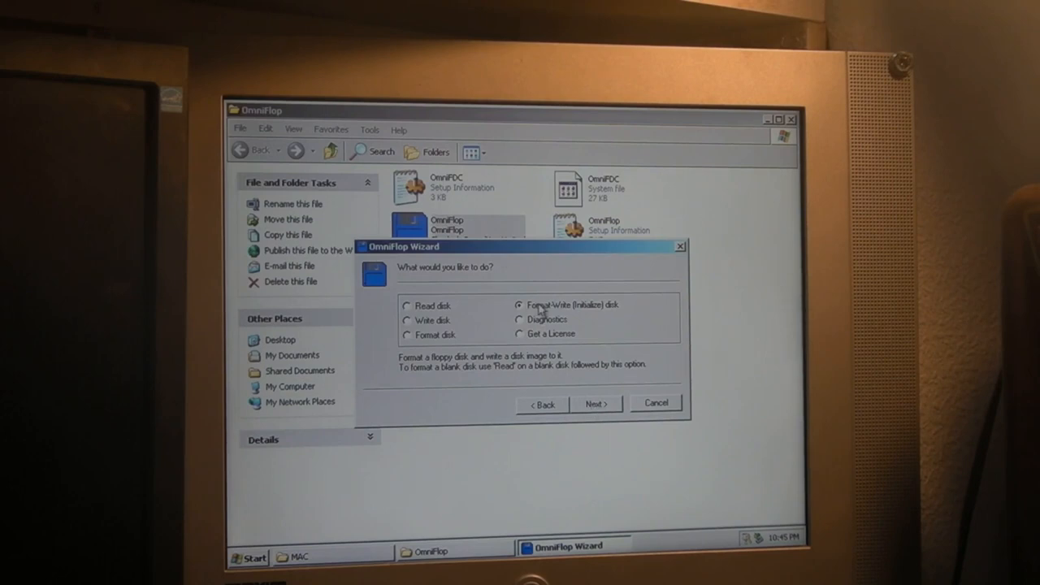
{"action": "mouse_move", "coordinate": [632, 320]}
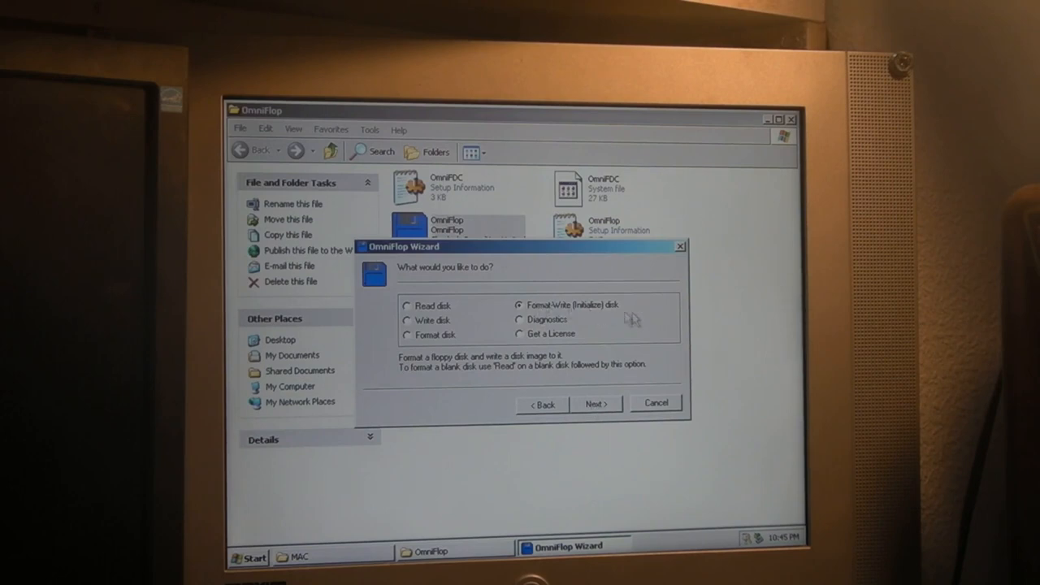
{"action": "mouse_move", "coordinate": [553, 317]}
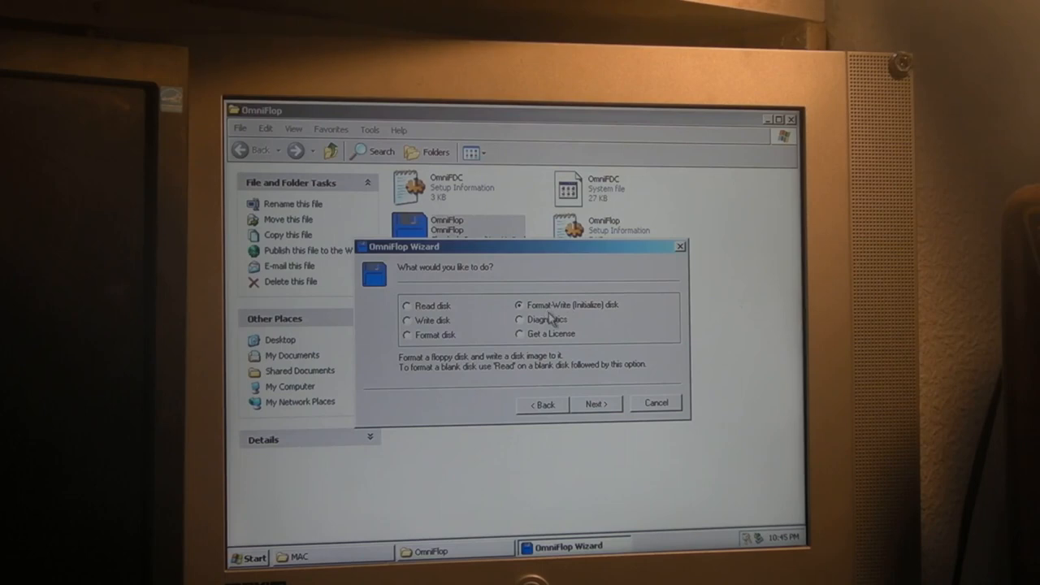
{"action": "mouse_move", "coordinate": [591, 408]}
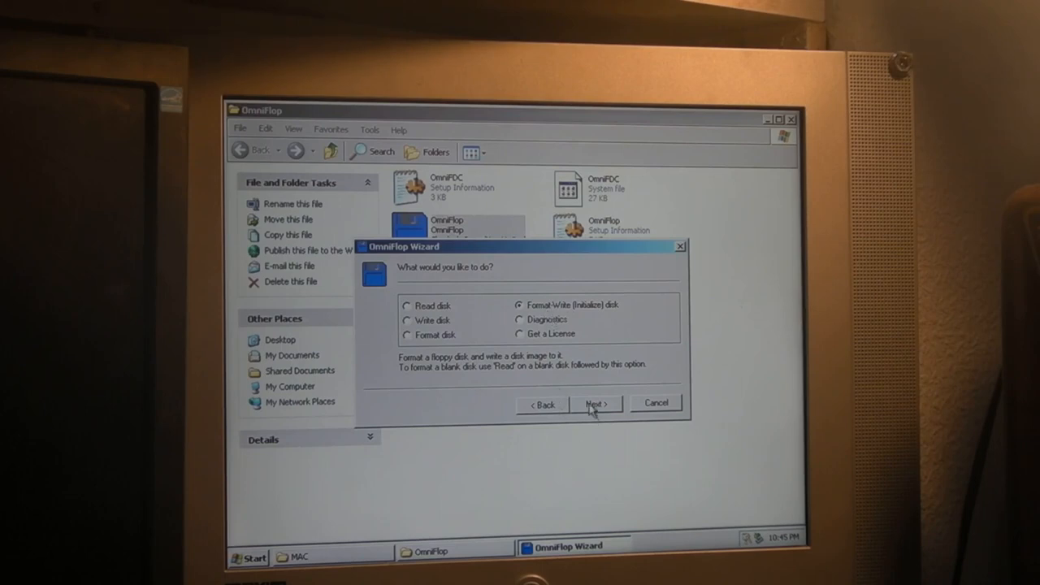
{"action": "left_click", "coordinate": [595, 404]}
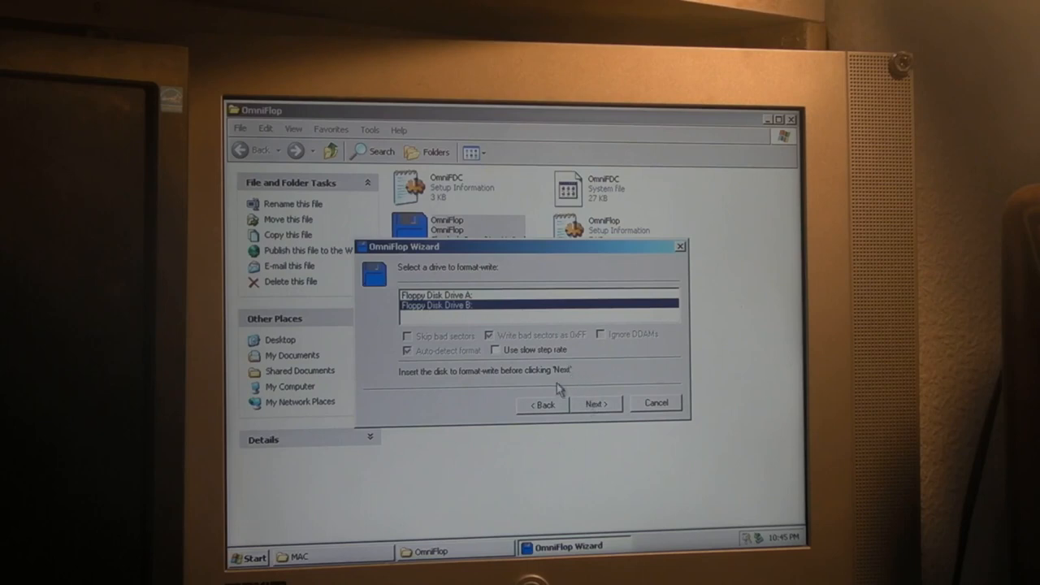
{"action": "mouse_move", "coordinate": [474, 320]}
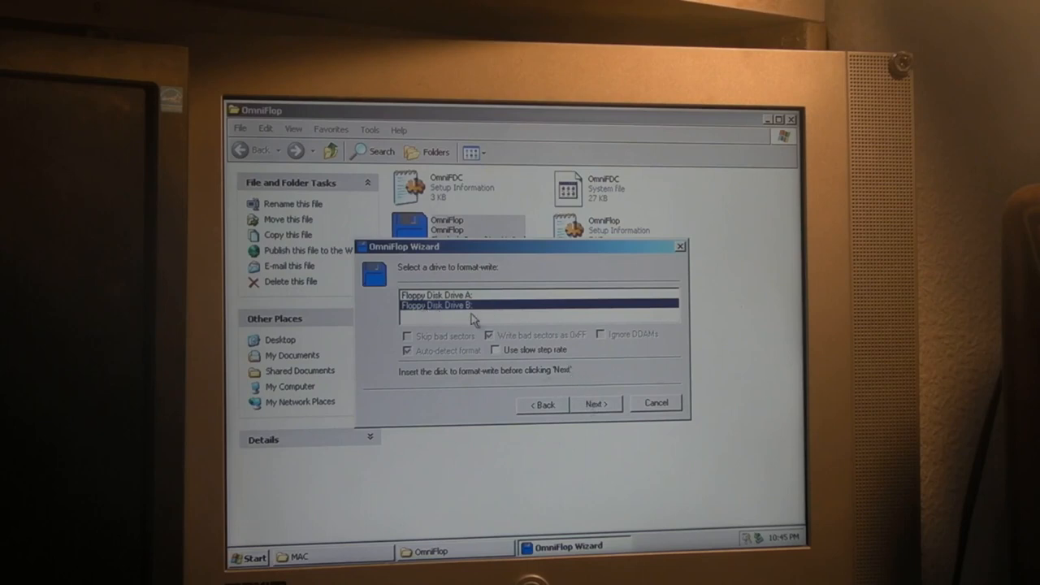
{"action": "left_click", "coordinate": [596, 404]}
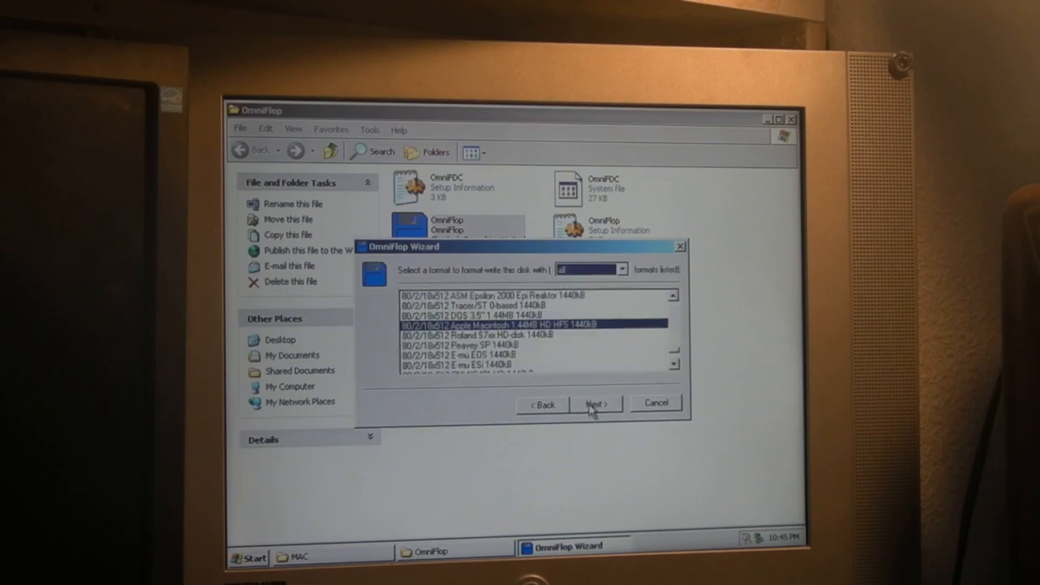
{"action": "mouse_move", "coordinate": [617, 280]}
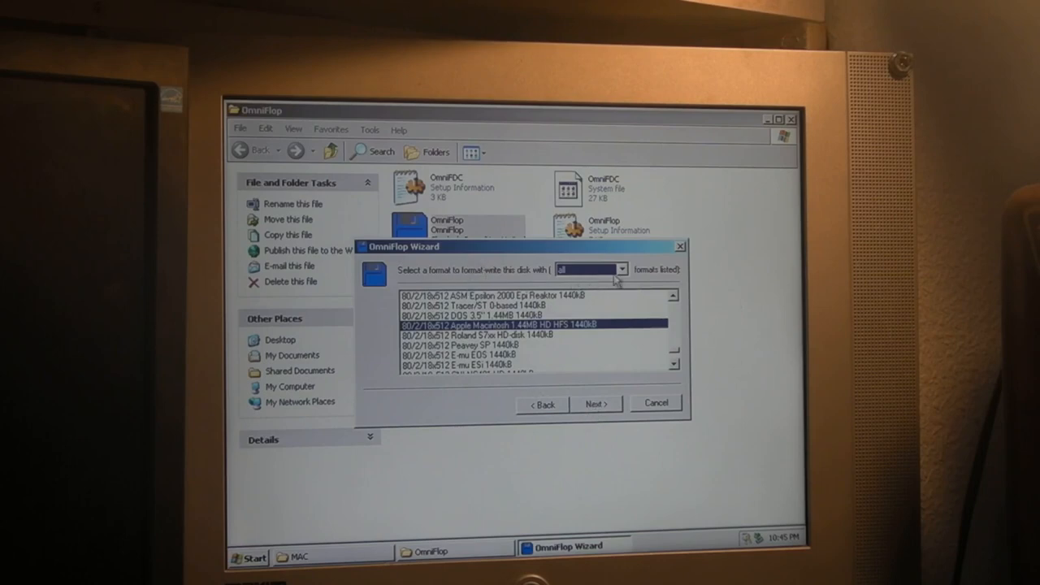
{"action": "left_click", "coordinate": [622, 269]}
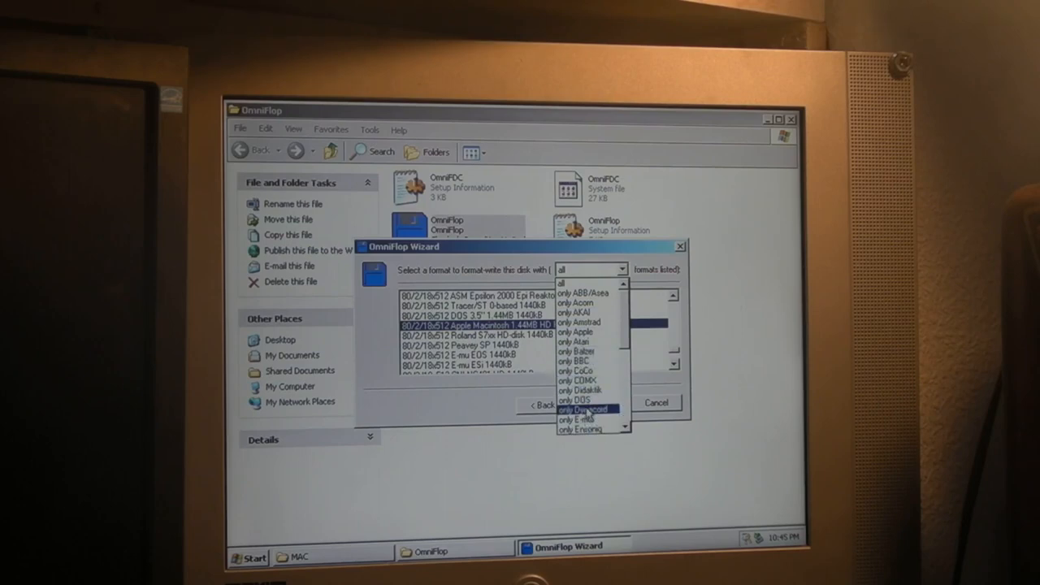
{"action": "left_click", "coordinate": [577, 332]}
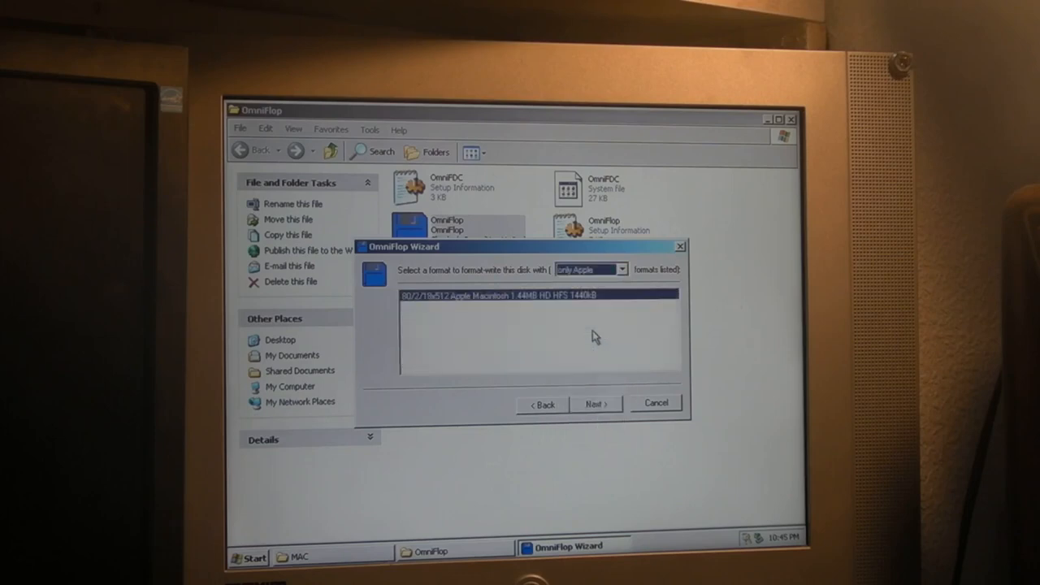
{"action": "mouse_move", "coordinate": [425, 317]}
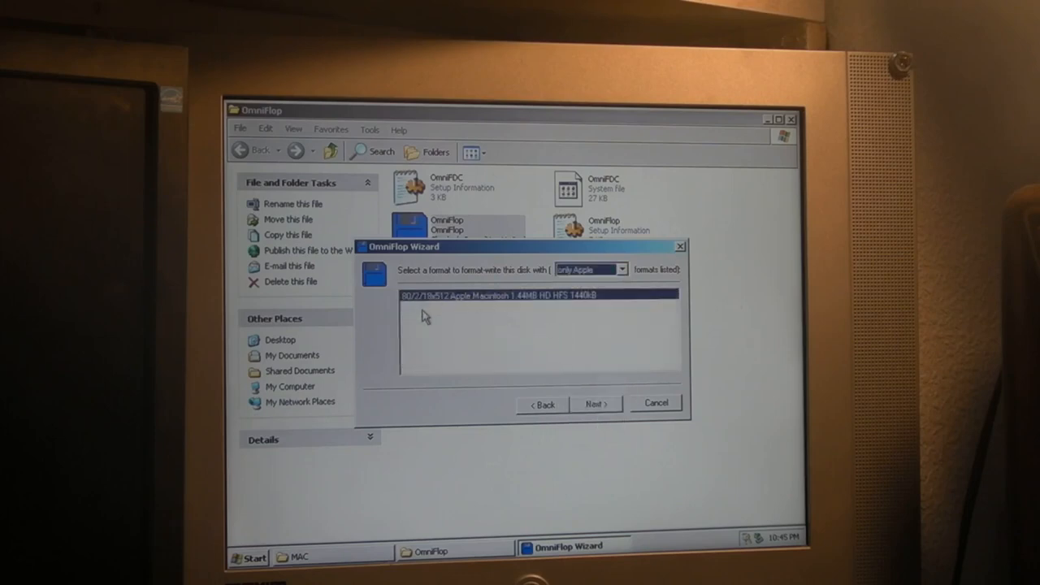
{"action": "mouse_move", "coordinate": [416, 311]}
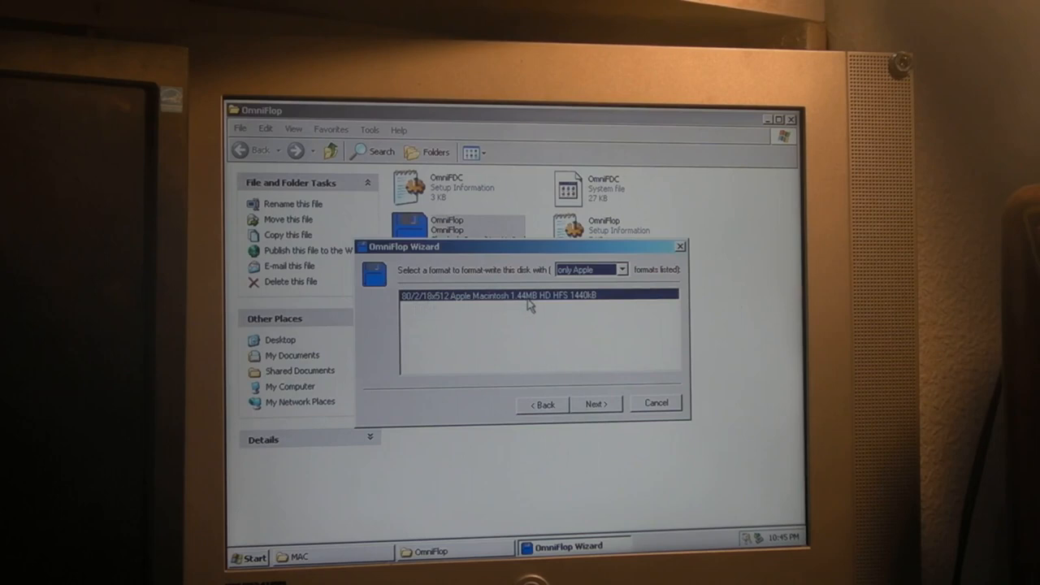
{"action": "mouse_move", "coordinate": [607, 311]}
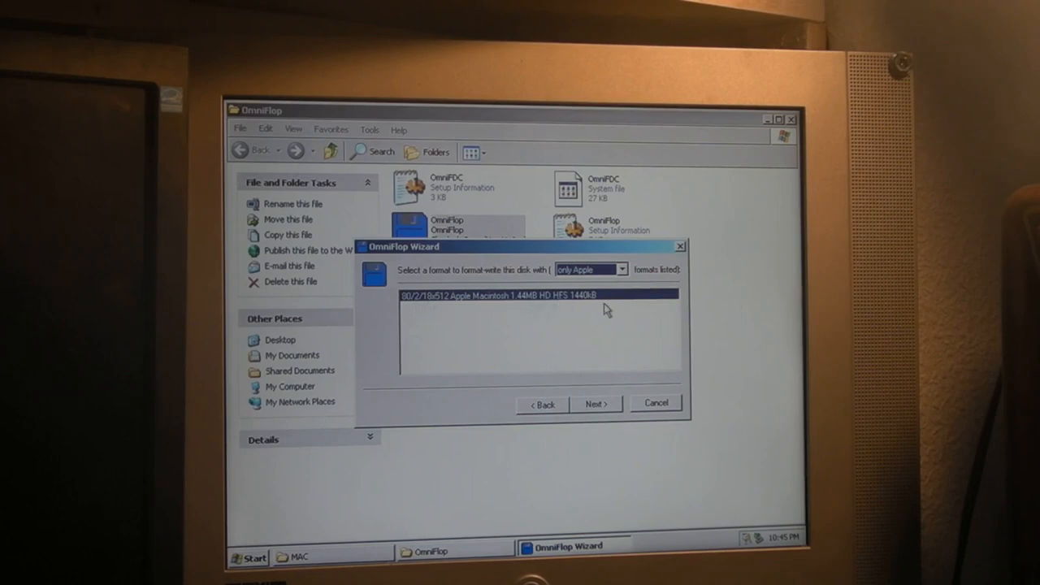
{"action": "mouse_move", "coordinate": [595, 405]}
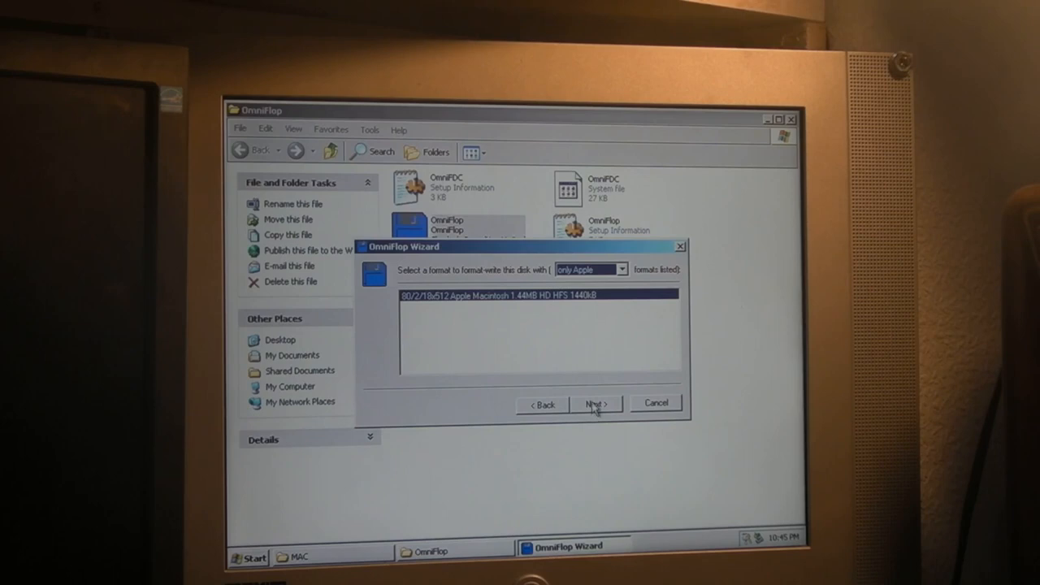
Step: Accept the Macintosh 1.44MB HD HFS format and browse for the disk image file
{"action": "left_click", "coordinate": [595, 404]}
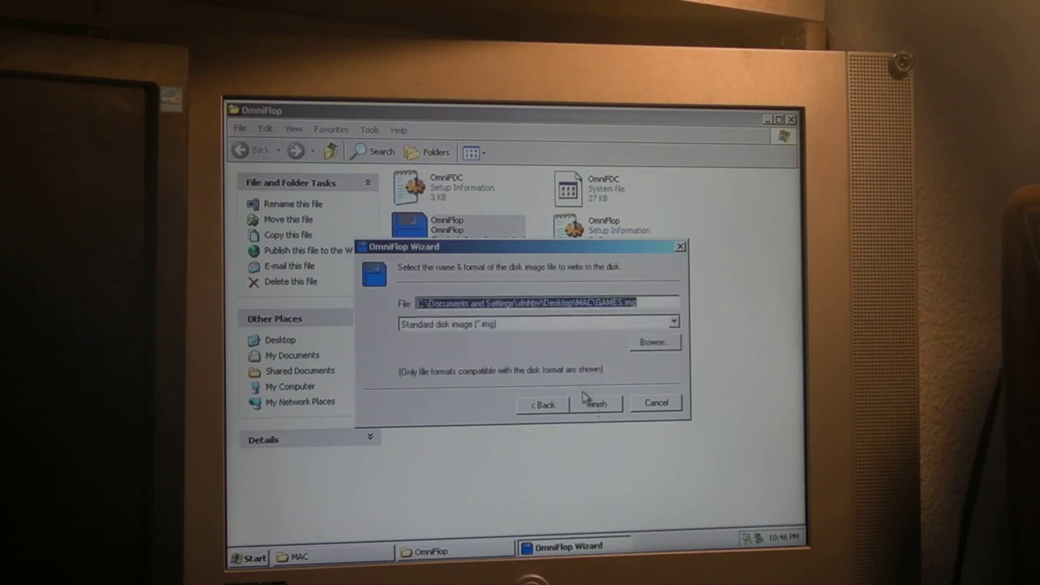
{"action": "mouse_move", "coordinate": [654, 348]}
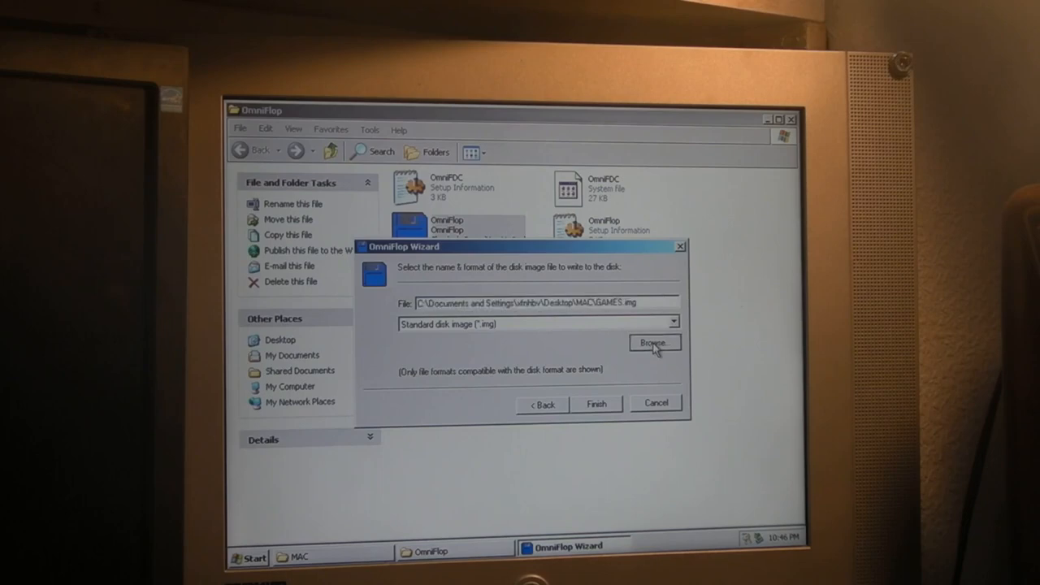
{"action": "left_click", "coordinate": [655, 342]}
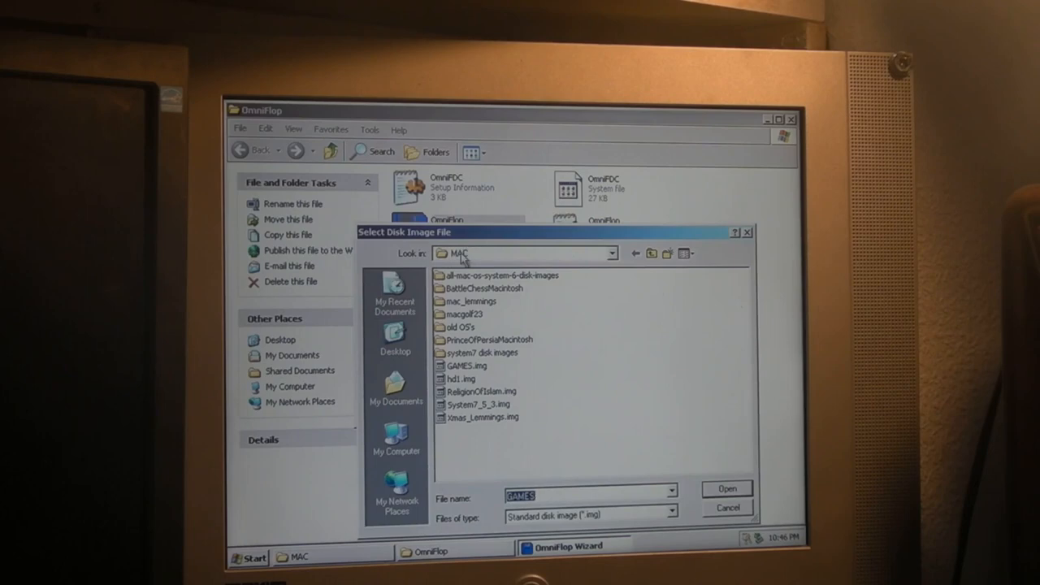
{"action": "mouse_move", "coordinate": [463, 275]}
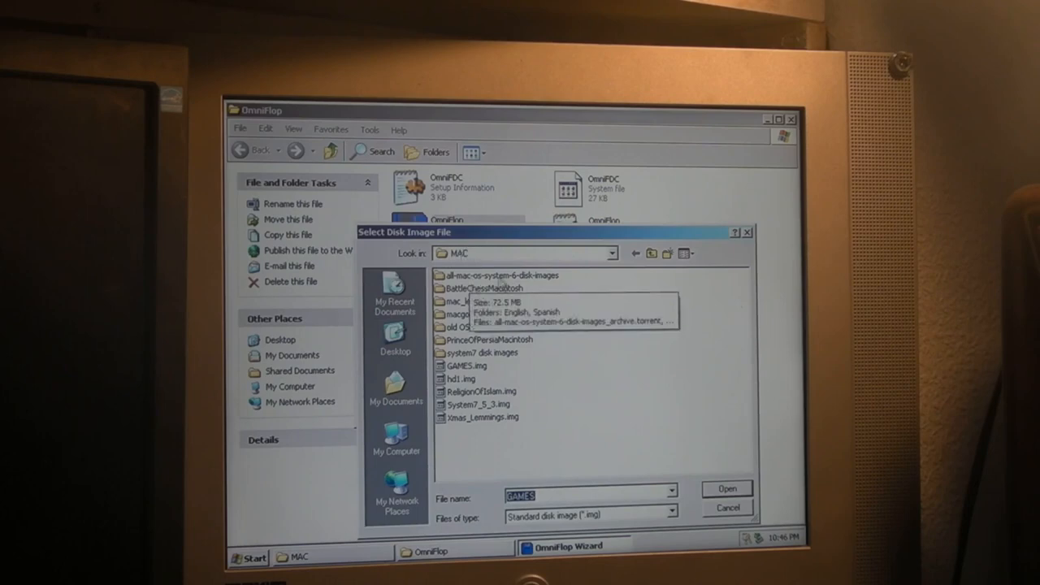
{"action": "mouse_move", "coordinate": [634, 467]}
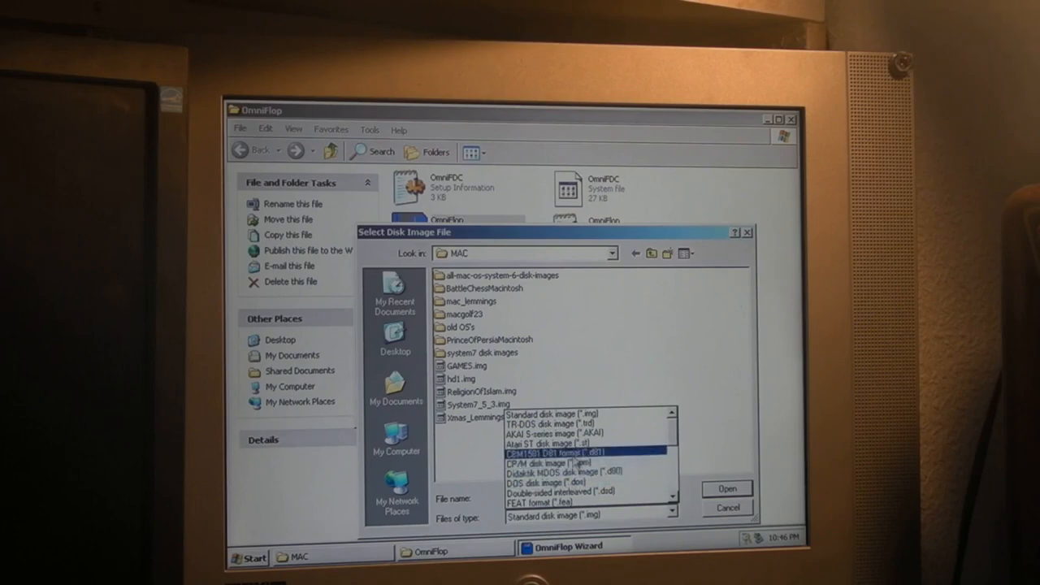
Step: Scroll the all-files list in the MAC folder down toward Lode_Runner.dsk
{"action": "scroll", "scroll_direction": "down", "scroll_amount": 3}
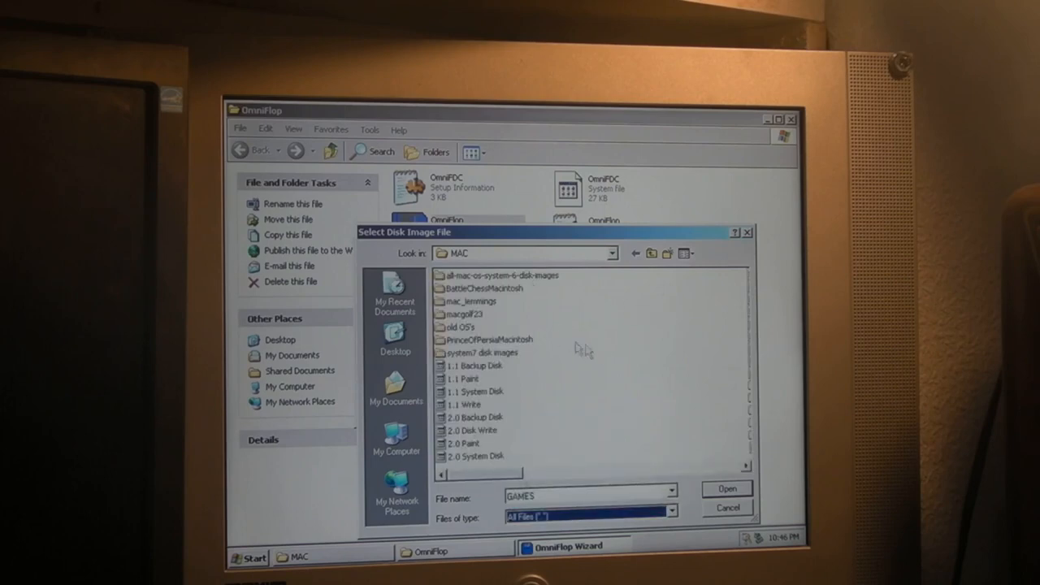
{"action": "mouse_move", "coordinate": [768, 438]}
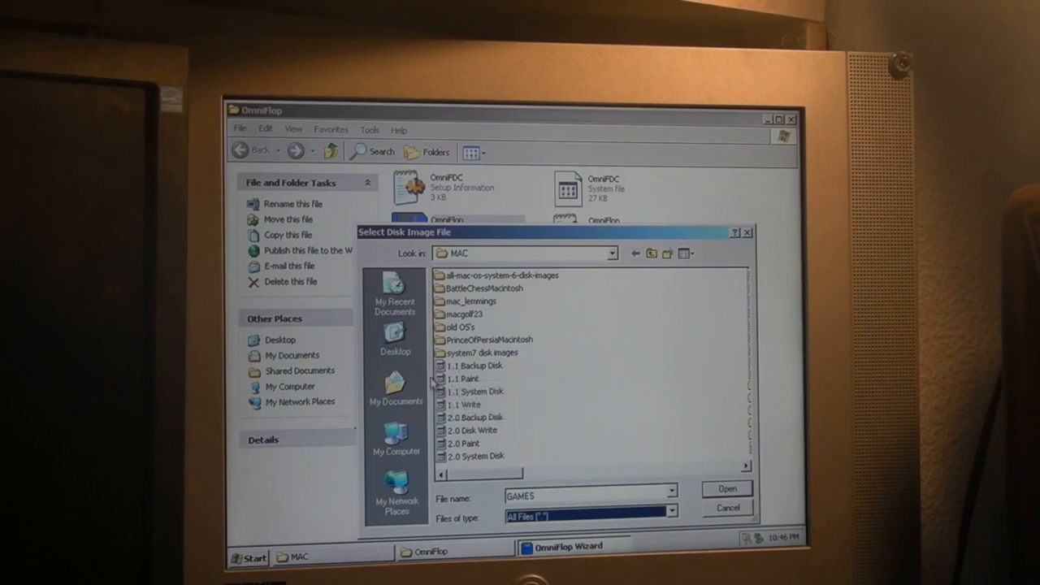
{"action": "mouse_move", "coordinate": [467, 378]}
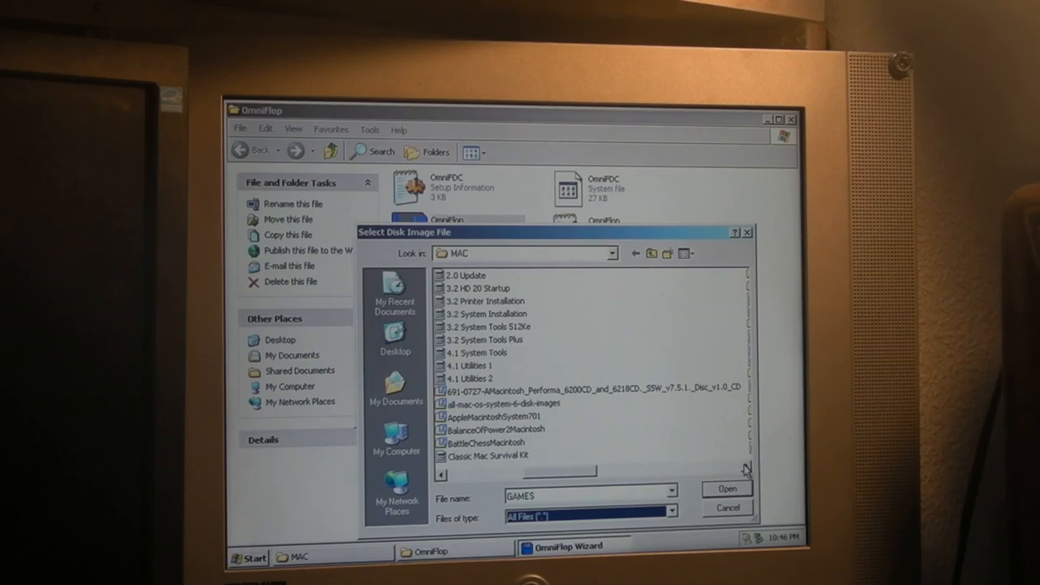
{"action": "scroll", "scroll_direction": "down", "scroll_amount": 3}
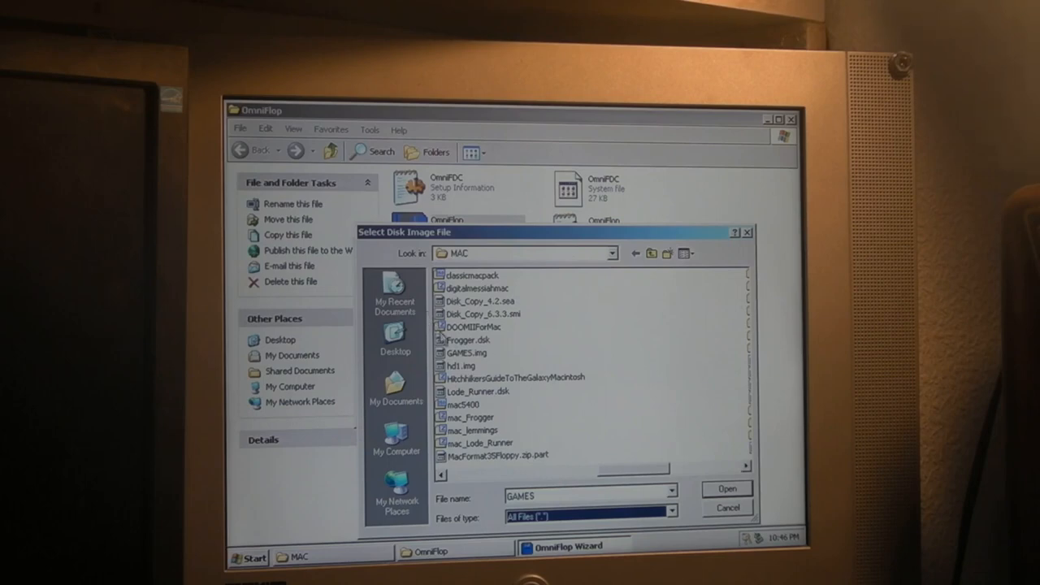
{"action": "mouse_move", "coordinate": [469, 340]}
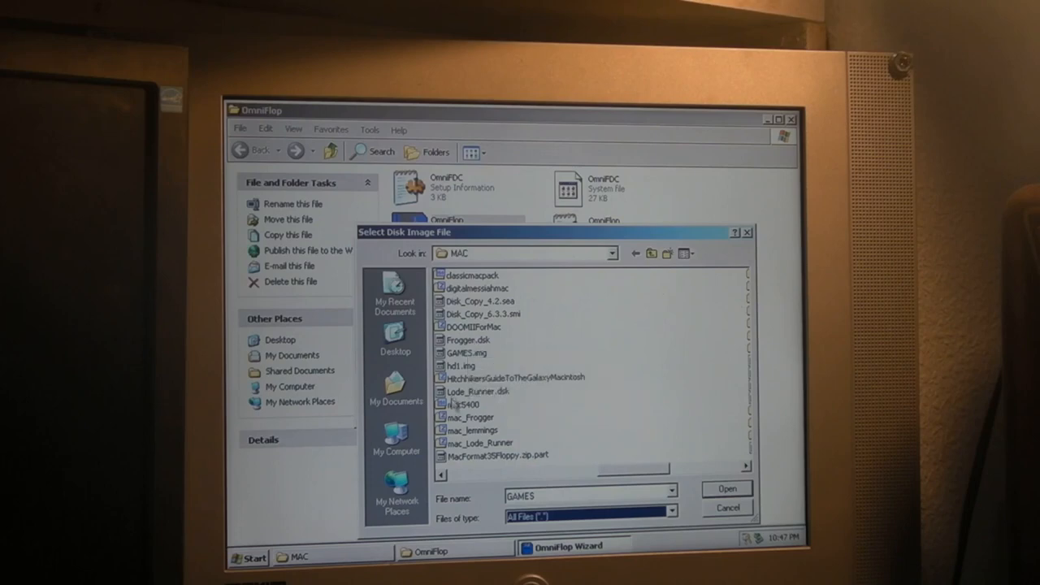
{"action": "mouse_move", "coordinate": [459, 404]}
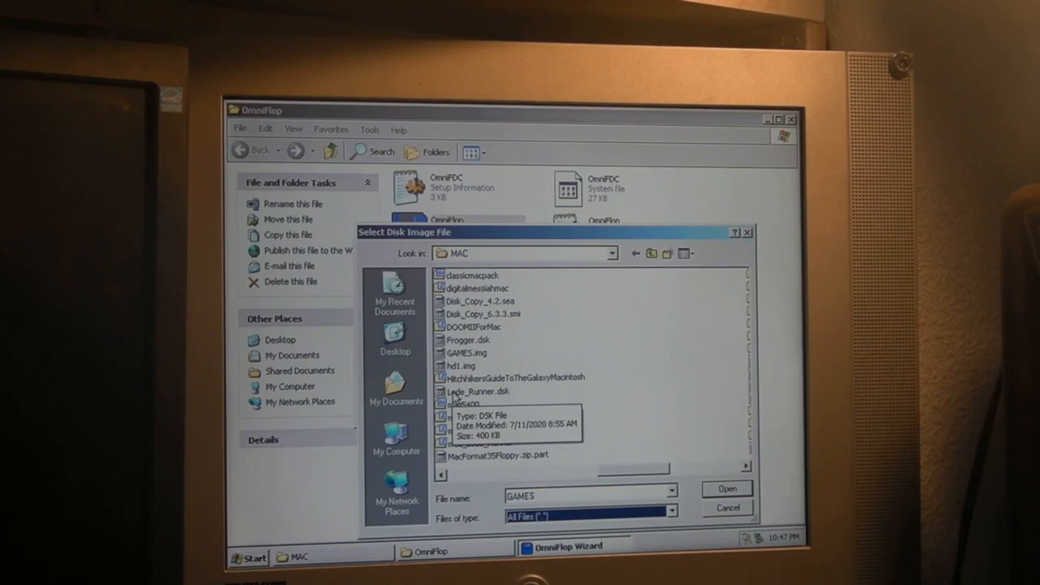
{"action": "mouse_move", "coordinate": [464, 344]}
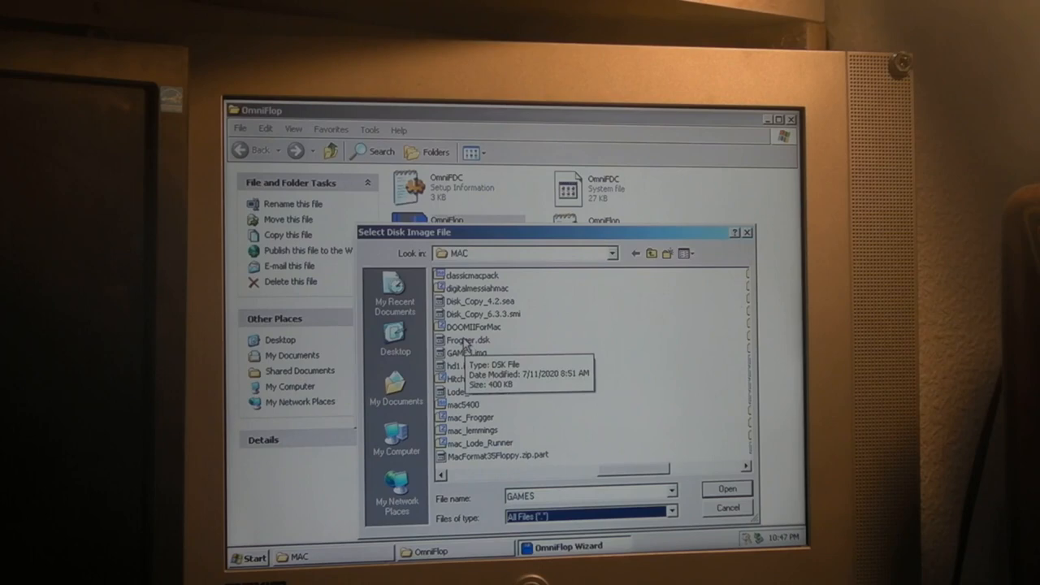
{"action": "mouse_move", "coordinate": [462, 404]}
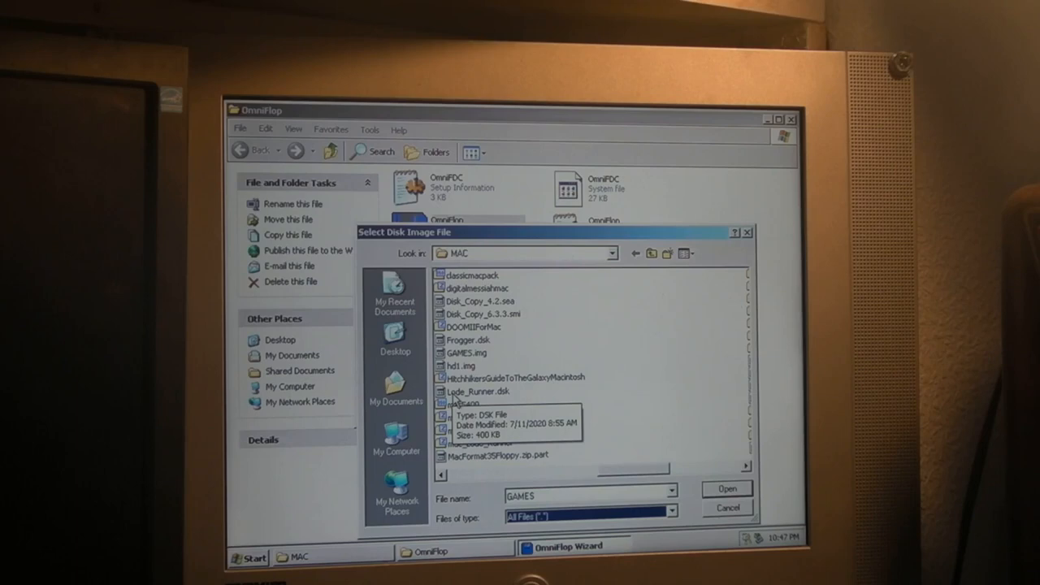
Step: Write Lode_Runner.dsk to the floppy and decline repeating after the smaller-image warning
{"action": "left_click", "coordinate": [727, 489]}
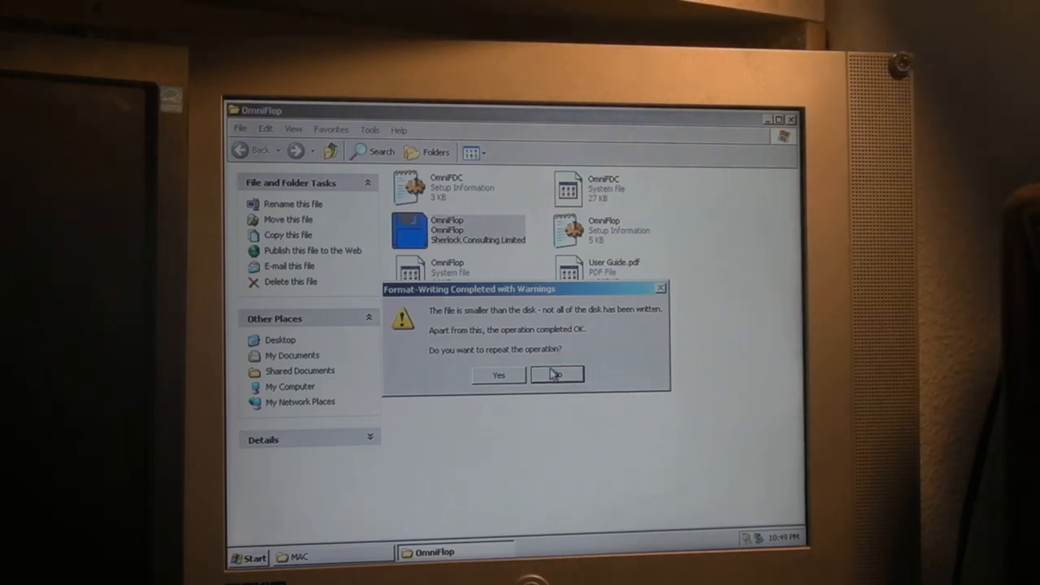
{"action": "left_click", "coordinate": [557, 374]}
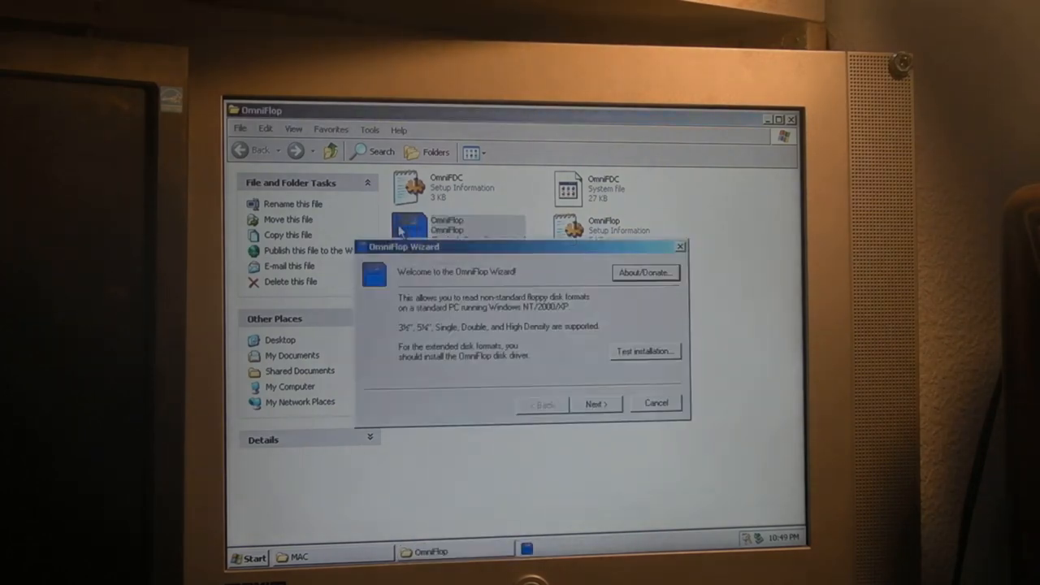
Step: Move past the restarted wizard's welcome page to the image-file step
{"action": "left_click", "coordinate": [596, 404]}
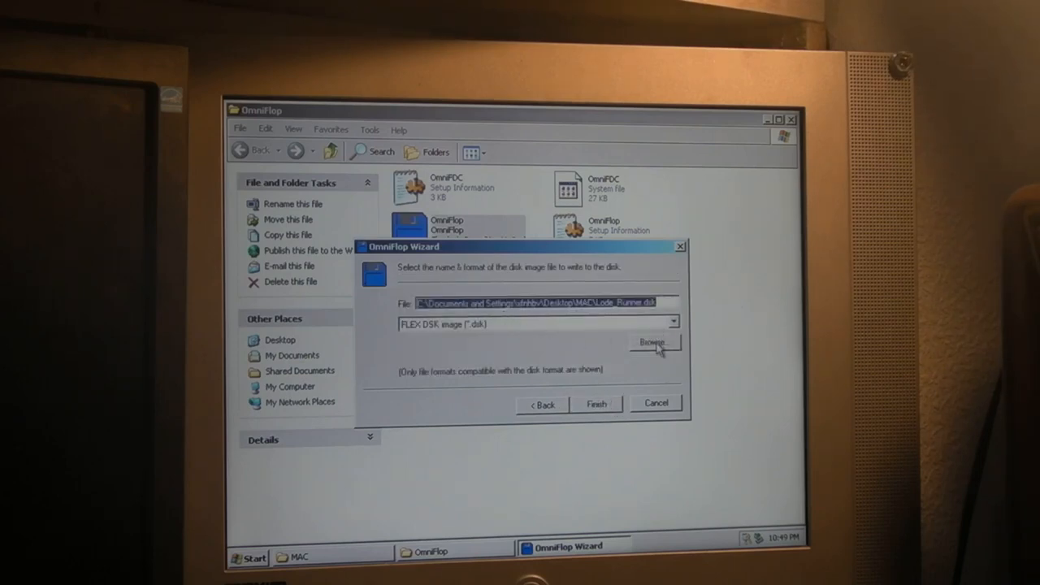
Step: Select OS-7.0.1-System-7-tune-up.img from old OS's > OS 7.0.1 images, showing All Files
{"action": "left_click", "coordinate": [653, 341]}
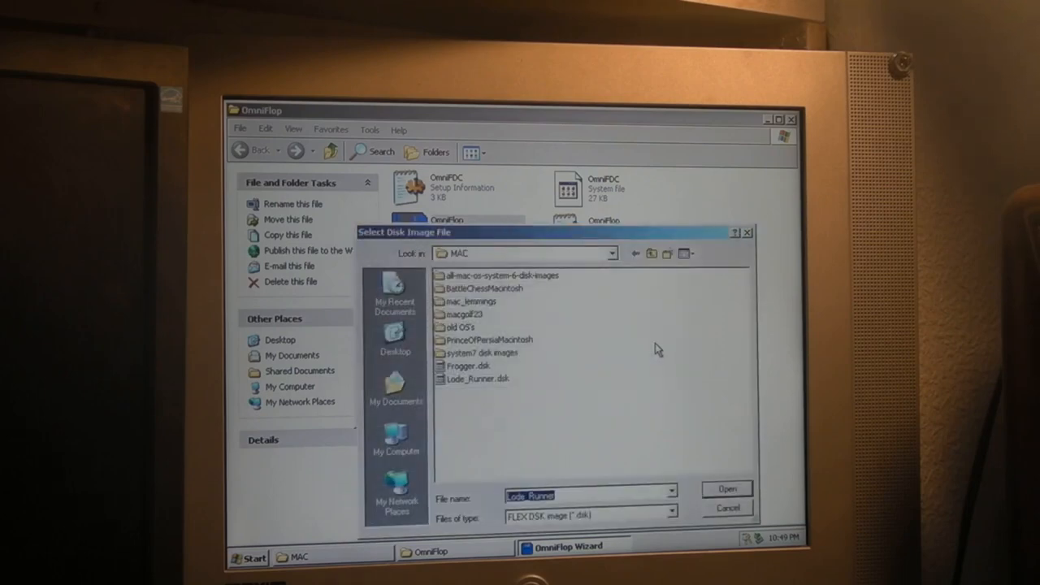
{"action": "double_click", "coordinate": [461, 327]}
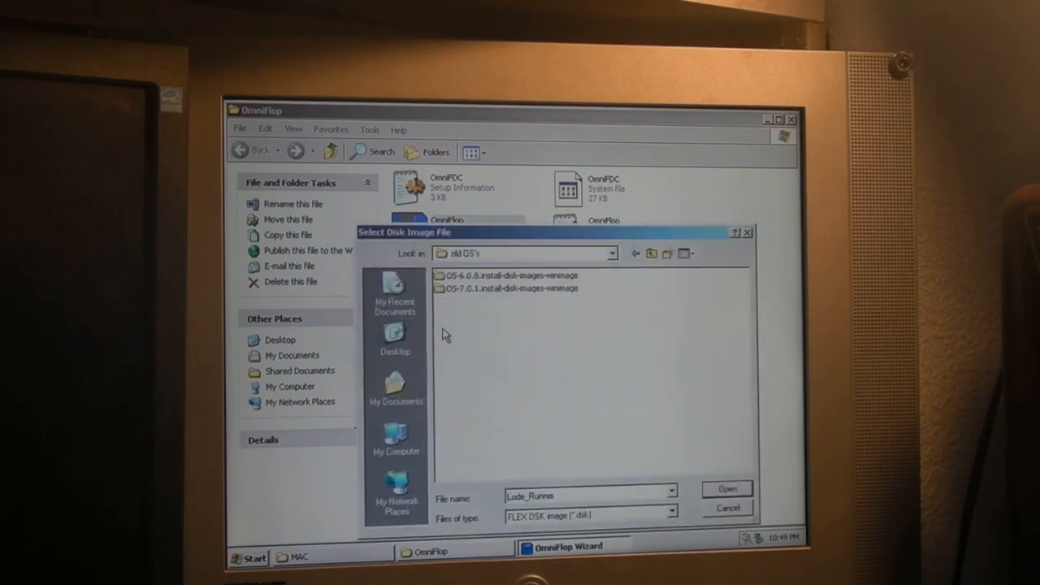
{"action": "mouse_move", "coordinate": [467, 294]}
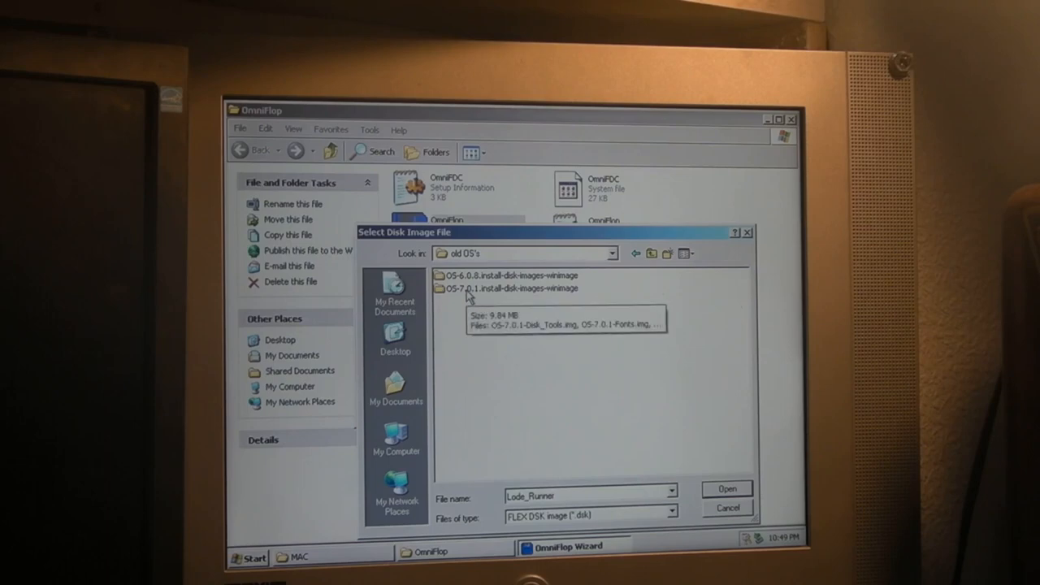
{"action": "double_click", "coordinate": [510, 288]}
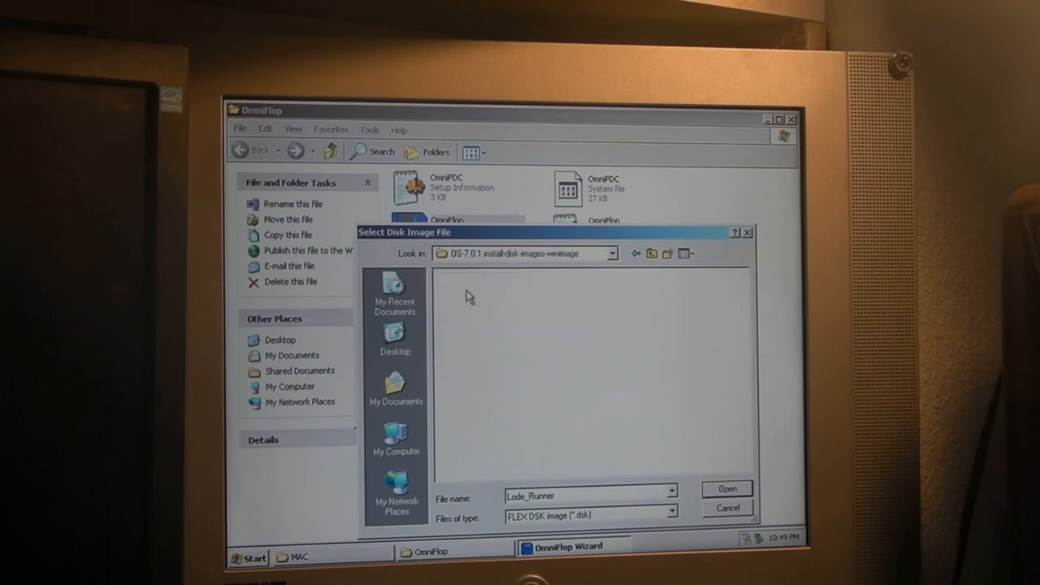
{"action": "left_click", "coordinate": [672, 490]}
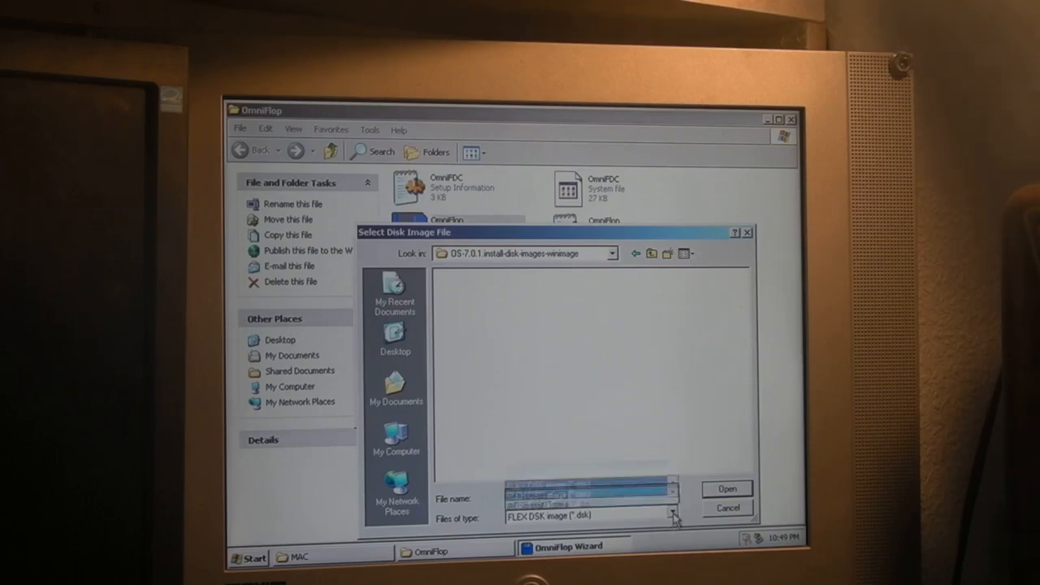
{"action": "left_click", "coordinate": [673, 517]}
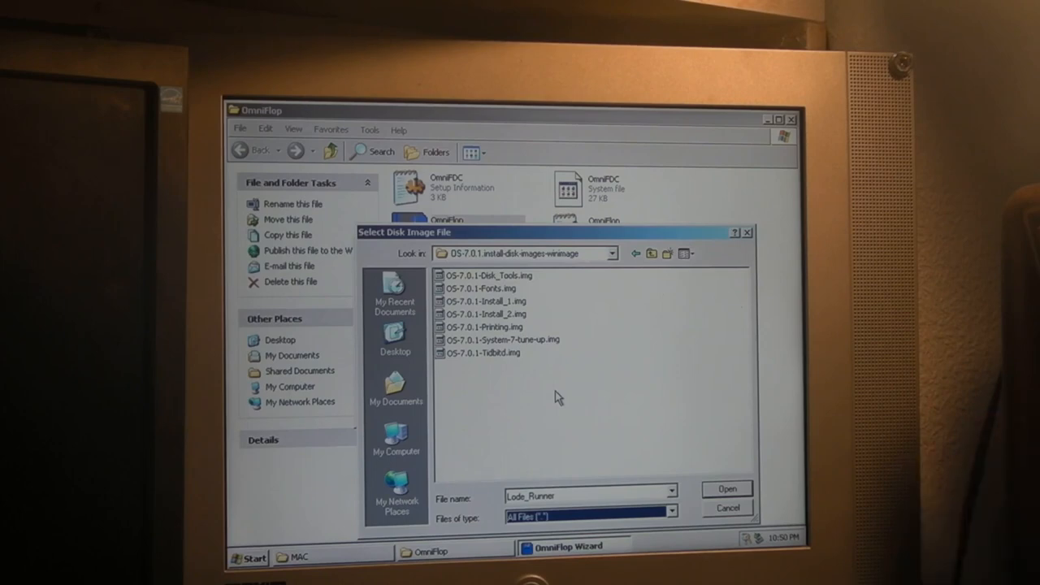
{"action": "mouse_move", "coordinate": [501, 378]}
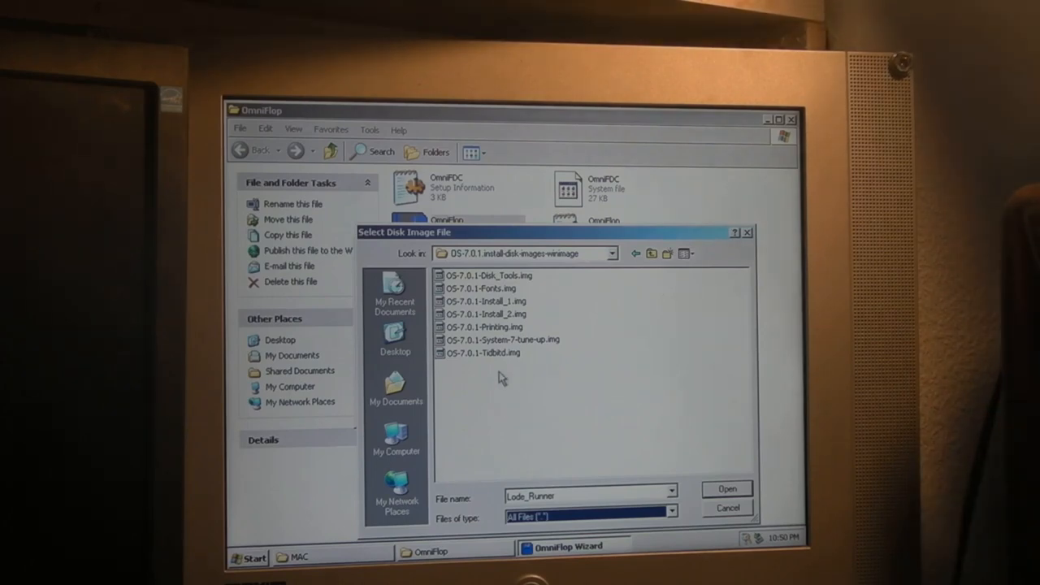
{"action": "mouse_move", "coordinate": [495, 384]}
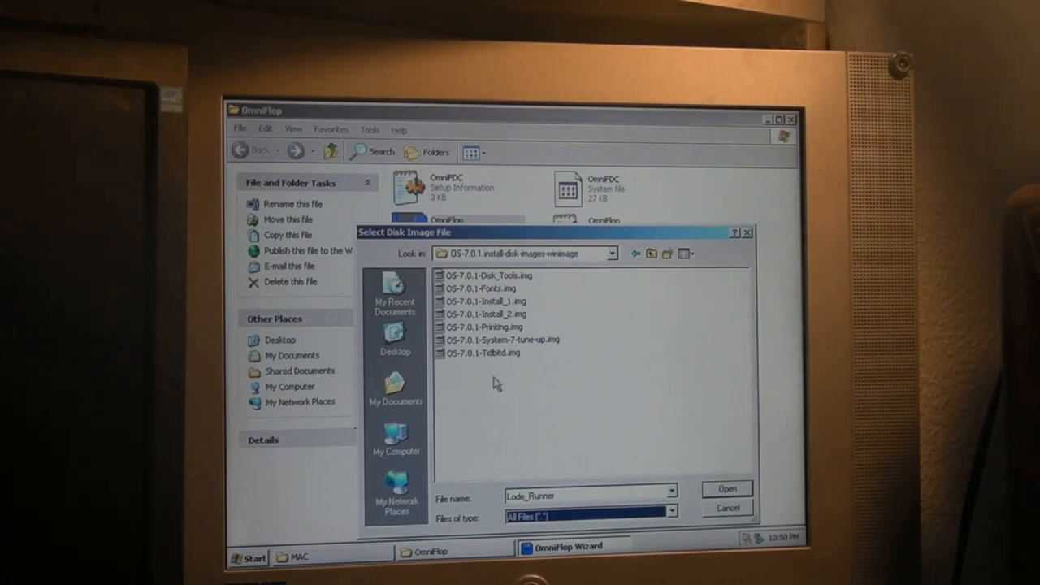
{"action": "mouse_move", "coordinate": [497, 275]}
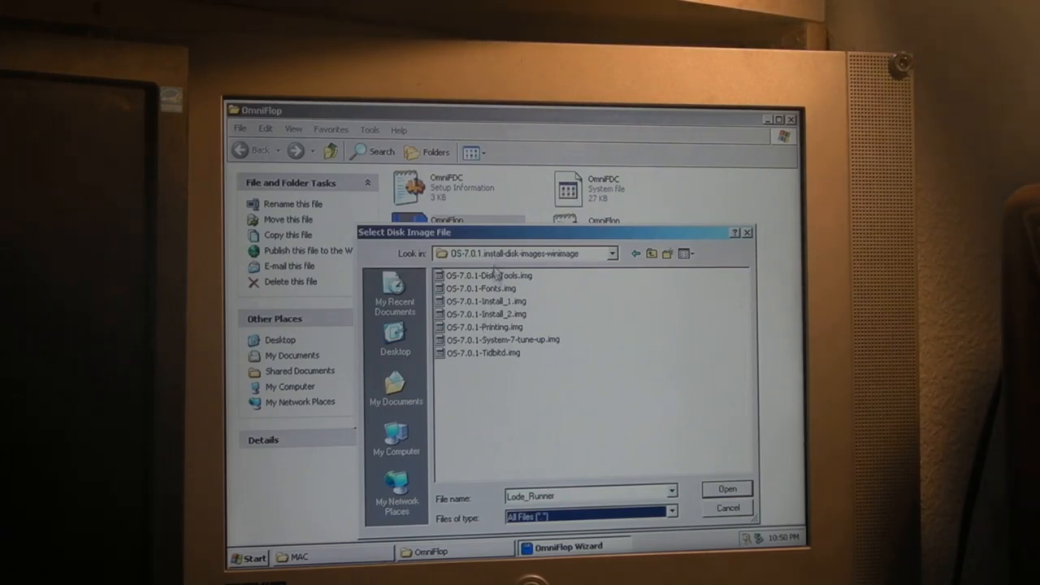
{"action": "mouse_move", "coordinate": [581, 360]}
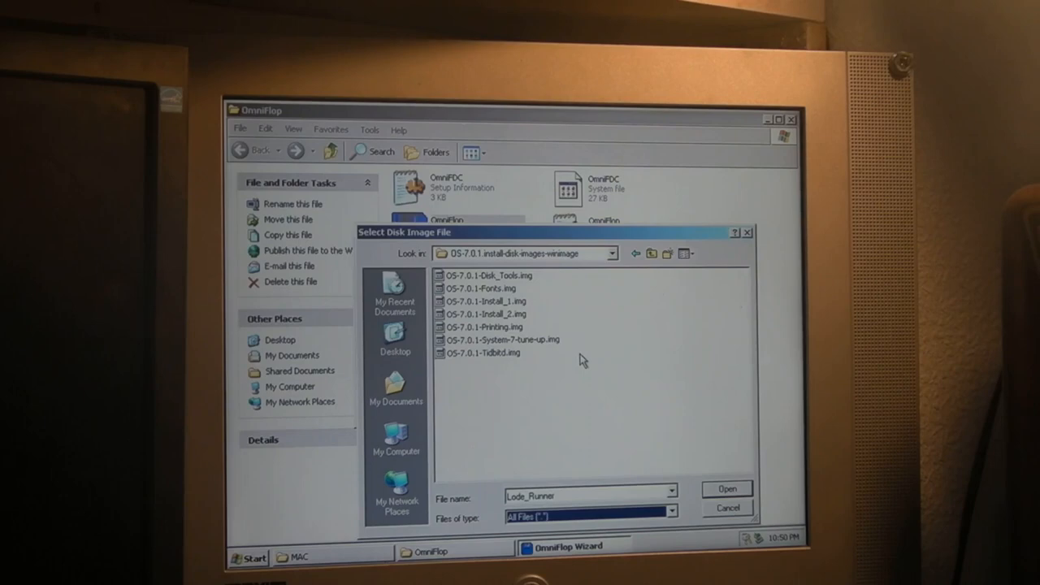
{"action": "mouse_move", "coordinate": [488, 289]}
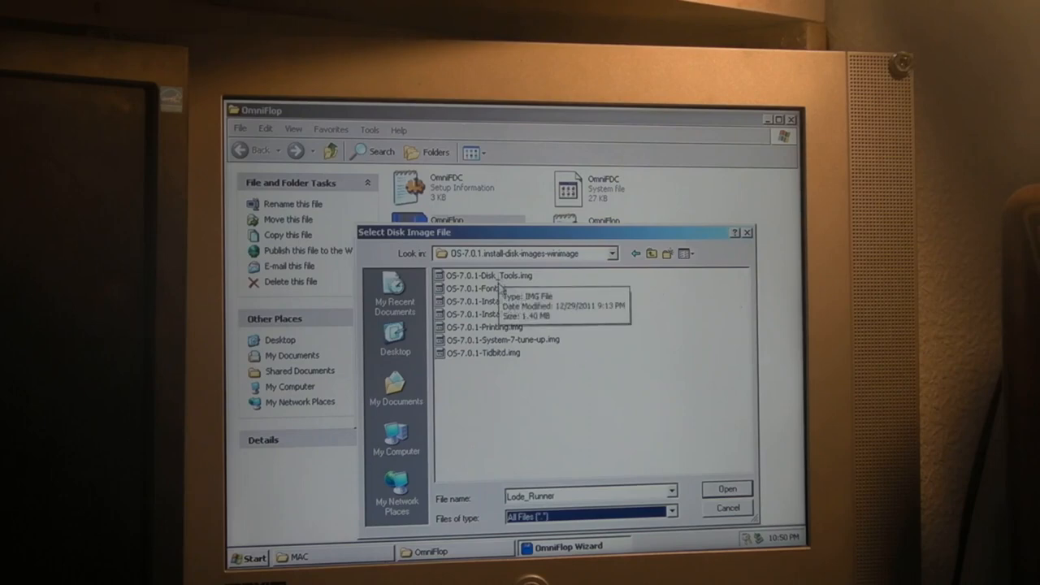
{"action": "mouse_move", "coordinate": [500, 301]}
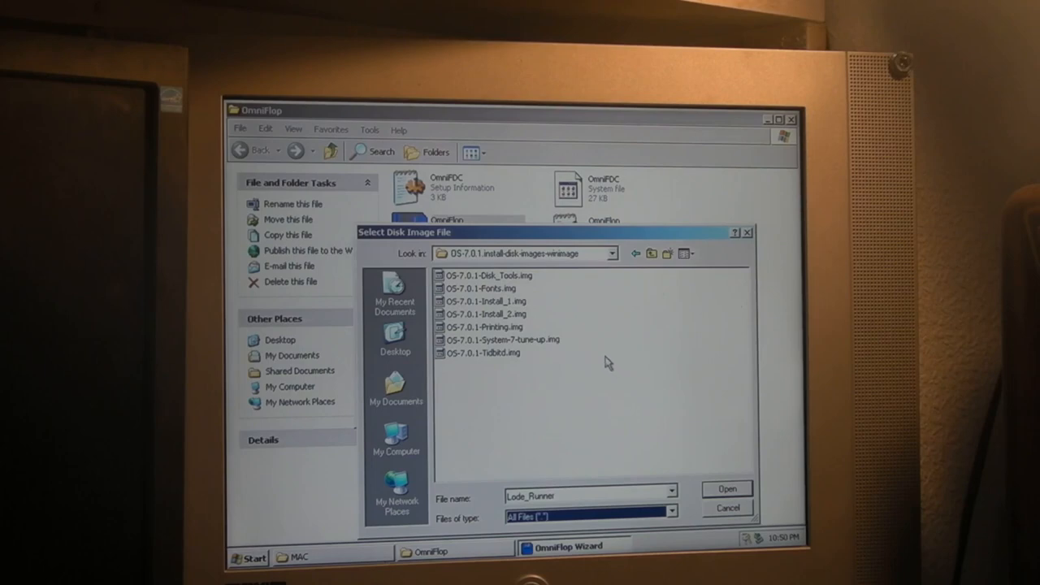
{"action": "mouse_move", "coordinate": [488, 288]}
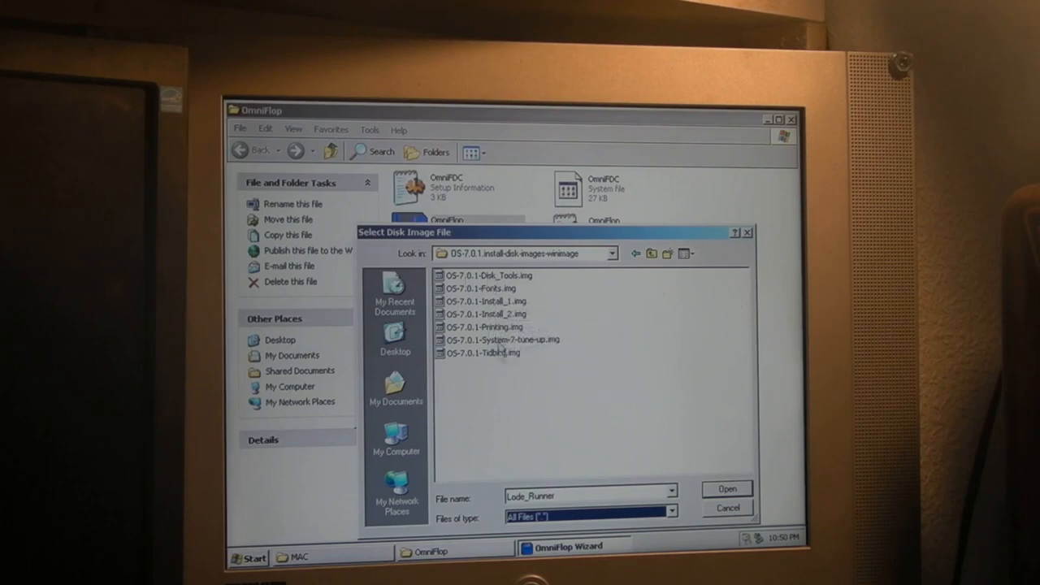
{"action": "mouse_move", "coordinate": [483, 353]}
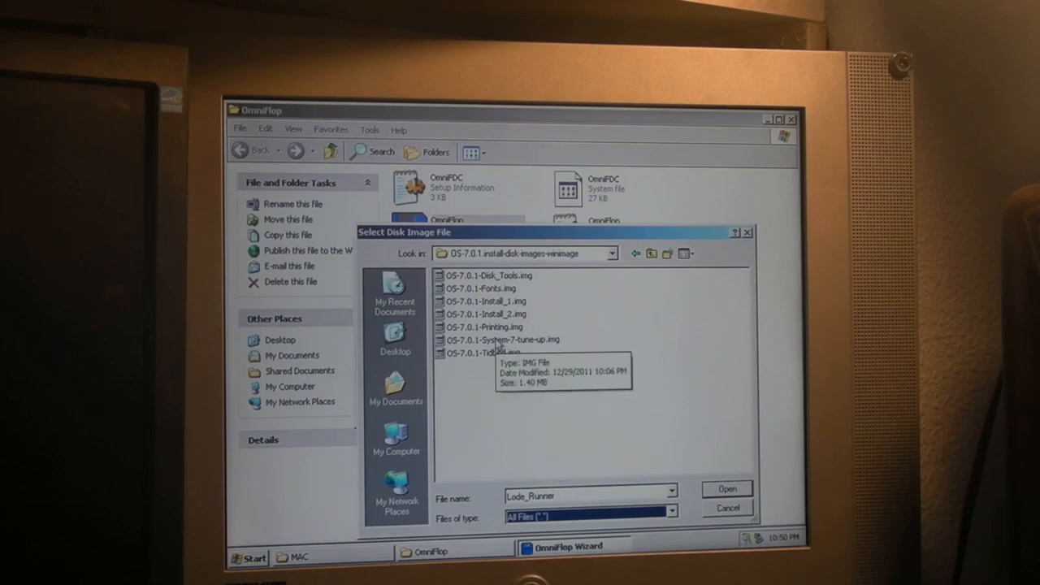
{"action": "left_click", "coordinate": [500, 339]}
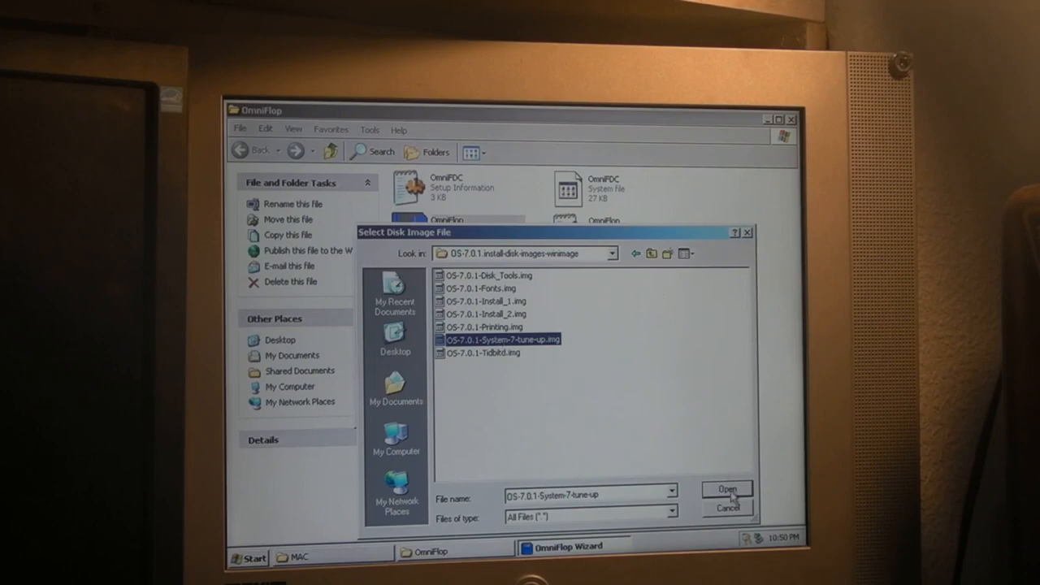
{"action": "left_click", "coordinate": [727, 488]}
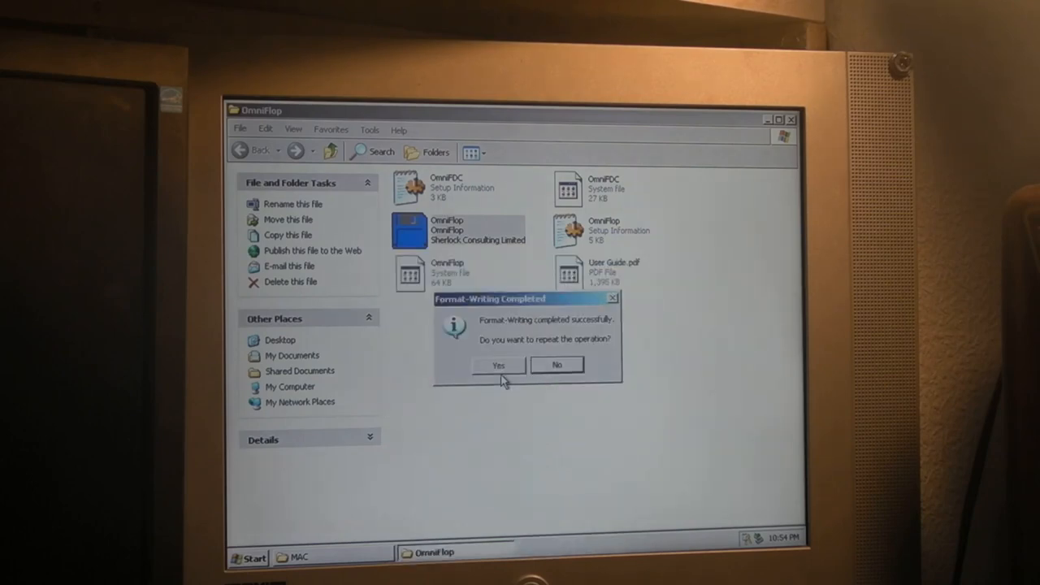
Step: Dismiss the completed tune-up write with Yes, then cancel the reopened wizard
{"action": "left_click", "coordinate": [498, 364]}
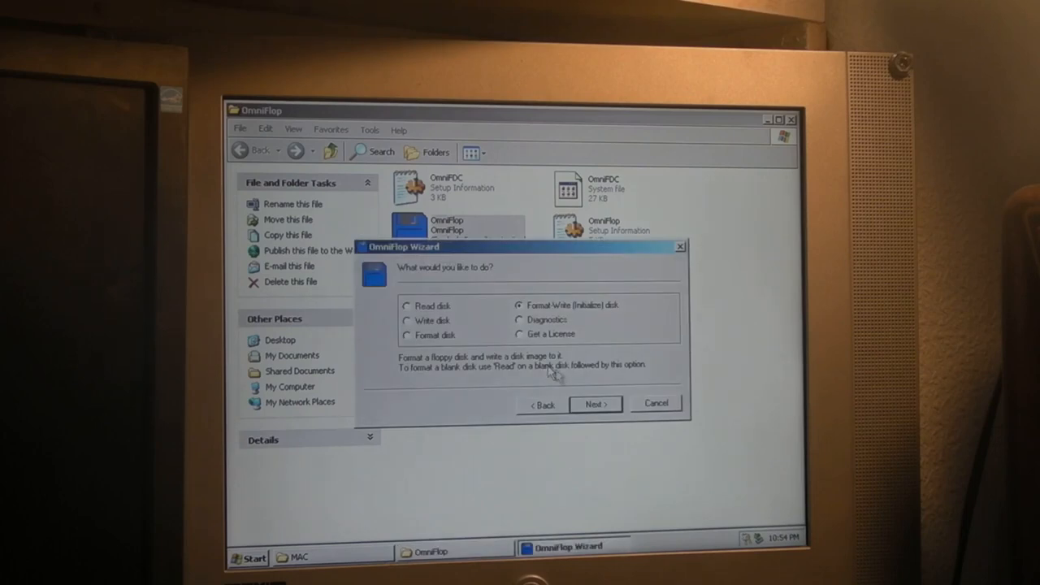
{"action": "left_click", "coordinate": [655, 404]}
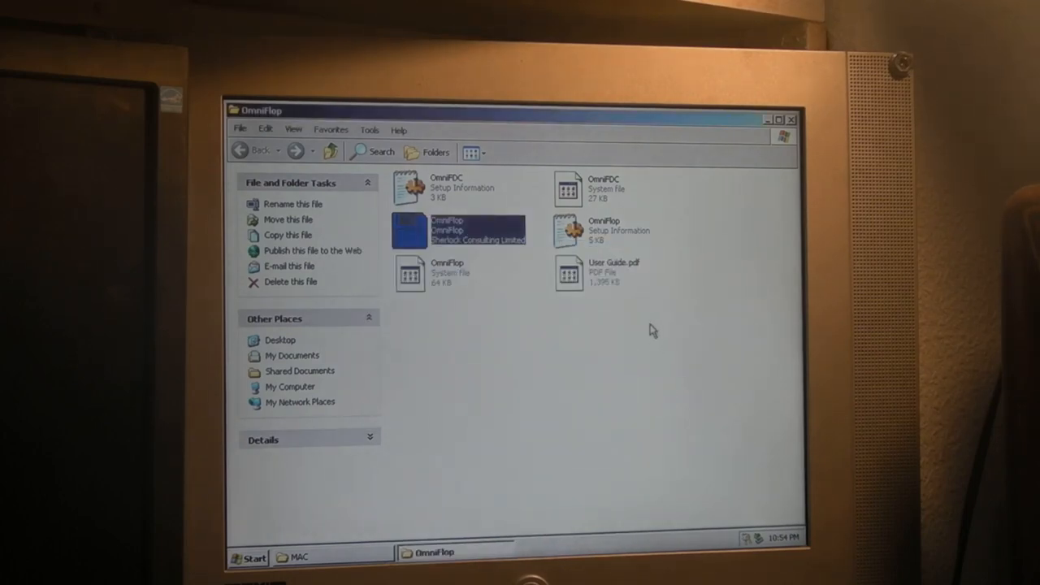